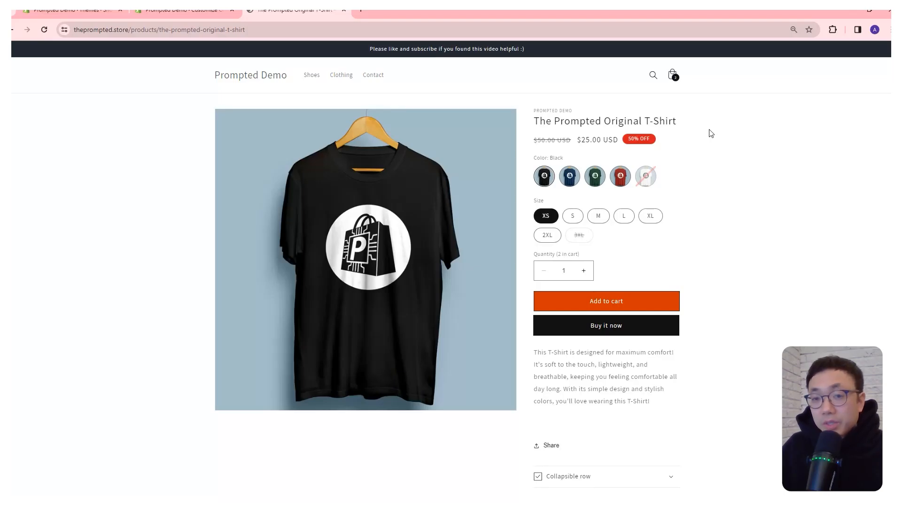
In the cart drawer, raise the T-shirt quantity to 3 and back to 2 to watch the free-shipping bar.
{"action": "left_click", "coordinate": [672, 74]}
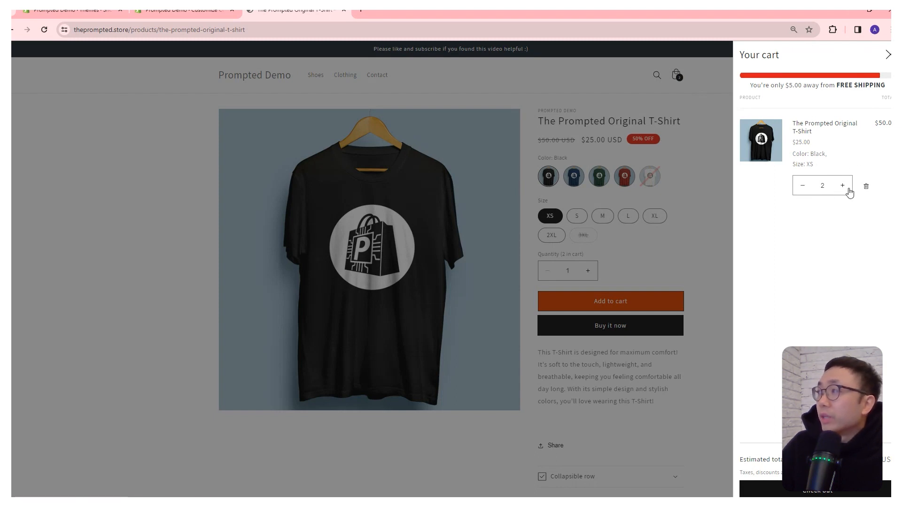
{"action": "left_click", "coordinate": [843, 185]}
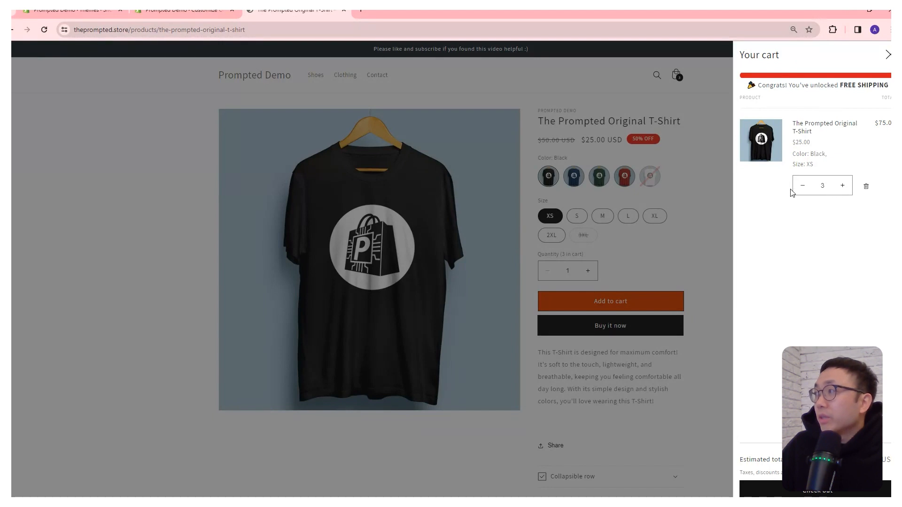
{"action": "left_click", "coordinate": [802, 185]}
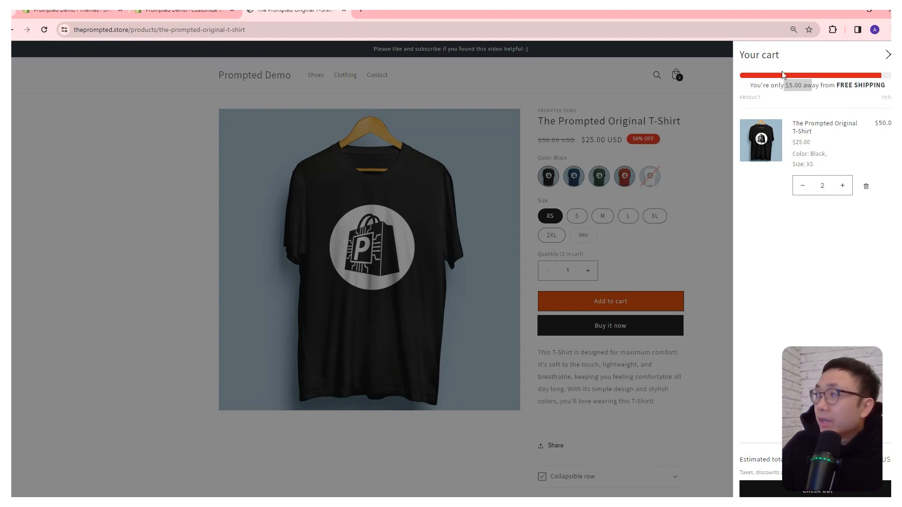
{"action": "mouse_move", "coordinate": [864, 112]}
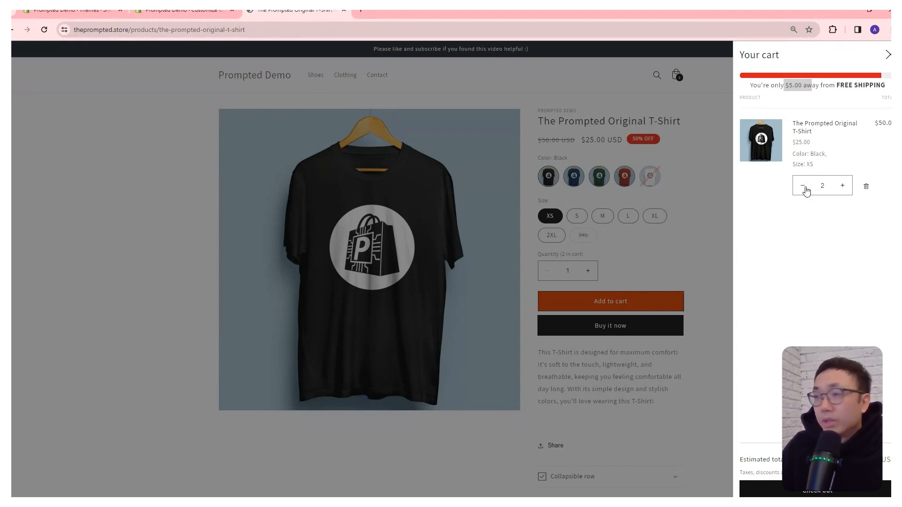
{"action": "left_click", "coordinate": [182, 10]}
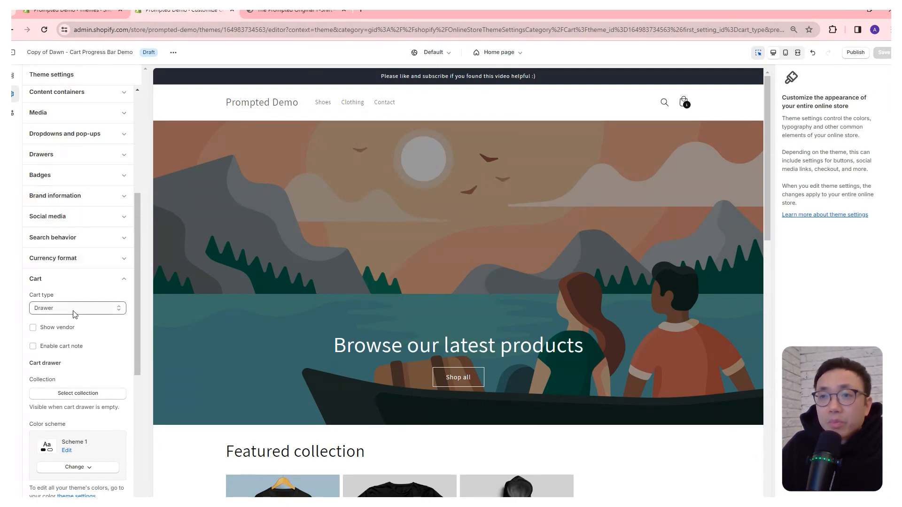
Change the Cart type from Drawer to Popup notification and save.
{"action": "left_click", "coordinate": [77, 308]}
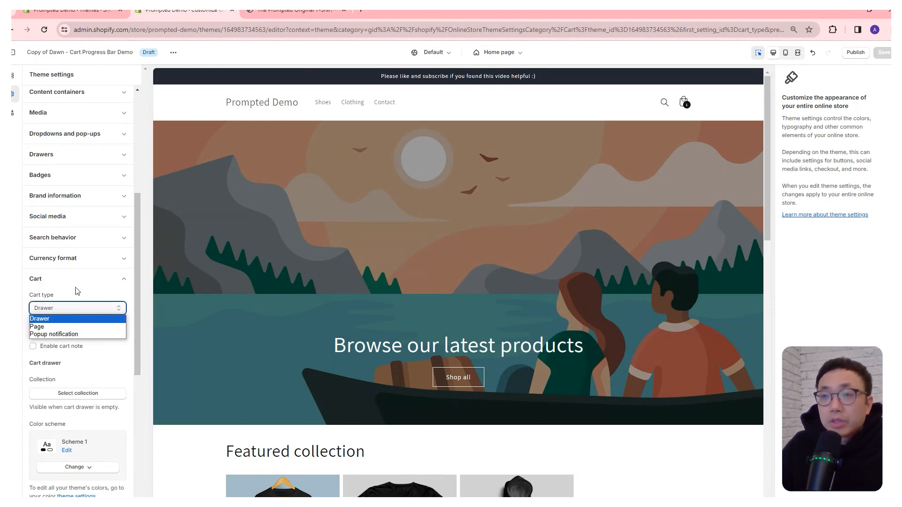
{"action": "mouse_move", "coordinate": [37, 327]}
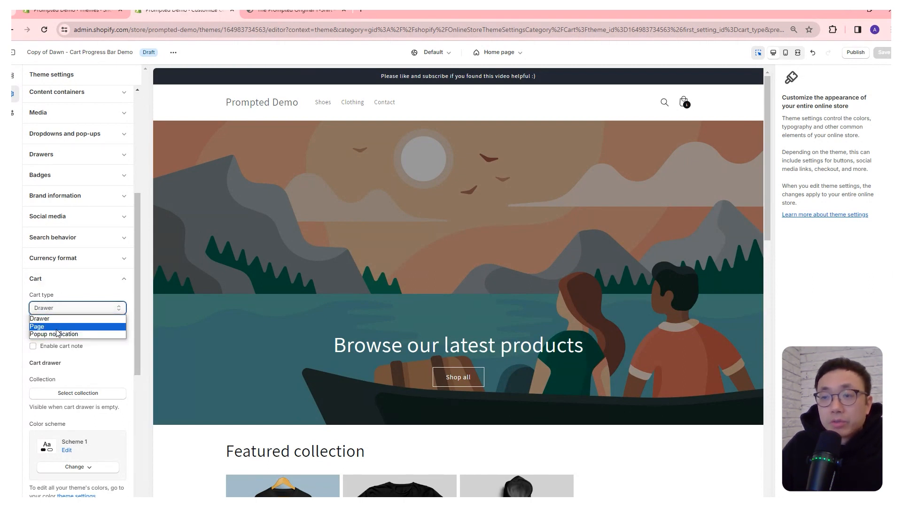
{"action": "mouse_move", "coordinate": [63, 334]}
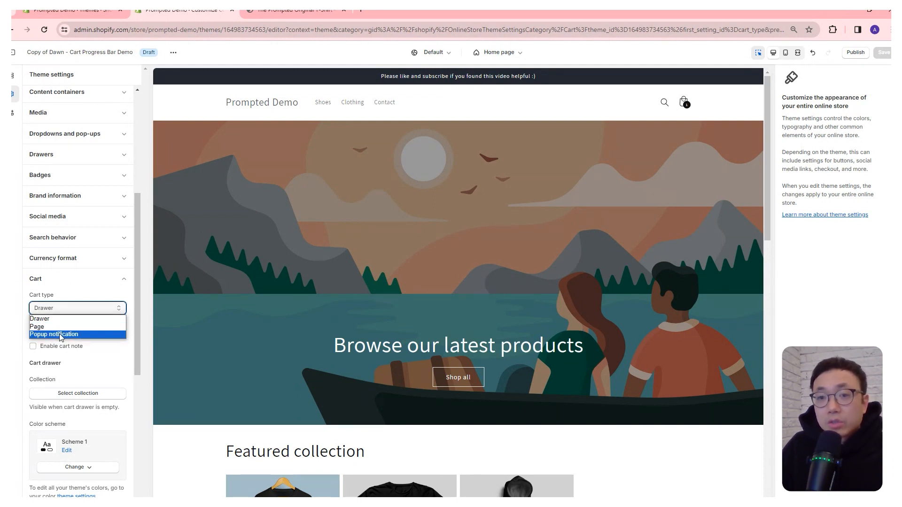
{"action": "left_click", "coordinate": [60, 334]}
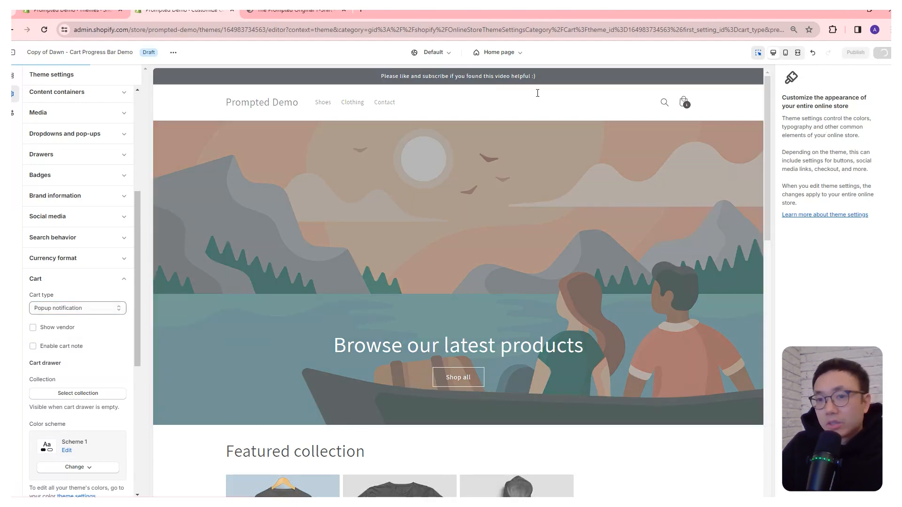
{"action": "left_click", "coordinate": [295, 11]}
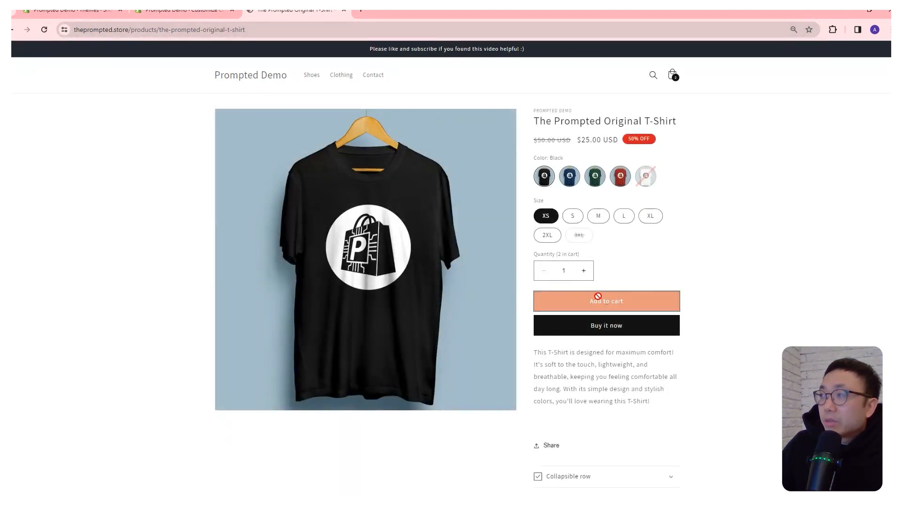
Add a third T-shirt, view the cart page, and step the quantity to 2 and back to 3.
{"action": "left_click", "coordinate": [605, 300]}
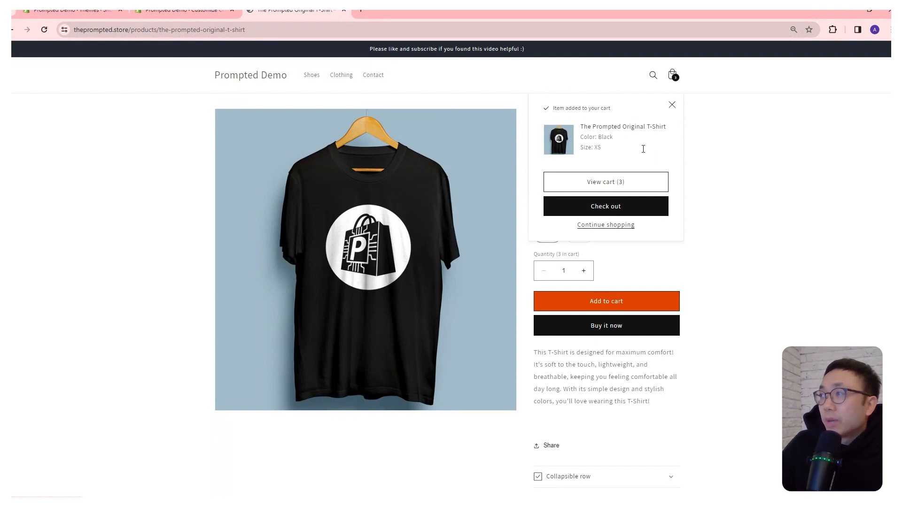
{"action": "left_click", "coordinate": [604, 182]}
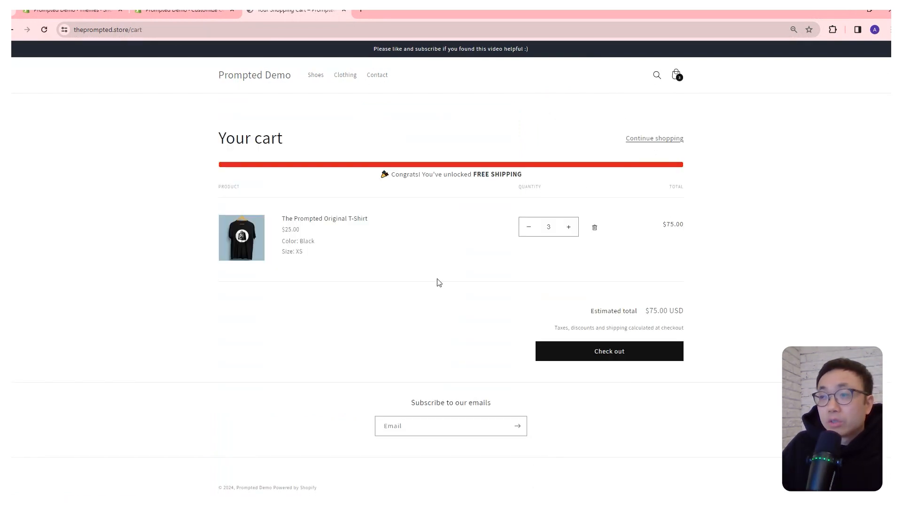
{"action": "left_click", "coordinate": [527, 227]}
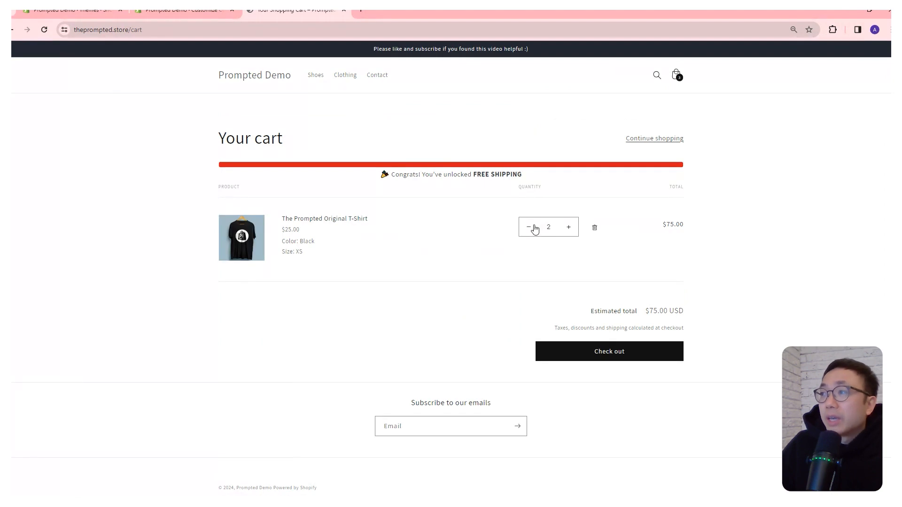
{"action": "left_click", "coordinate": [527, 227]}
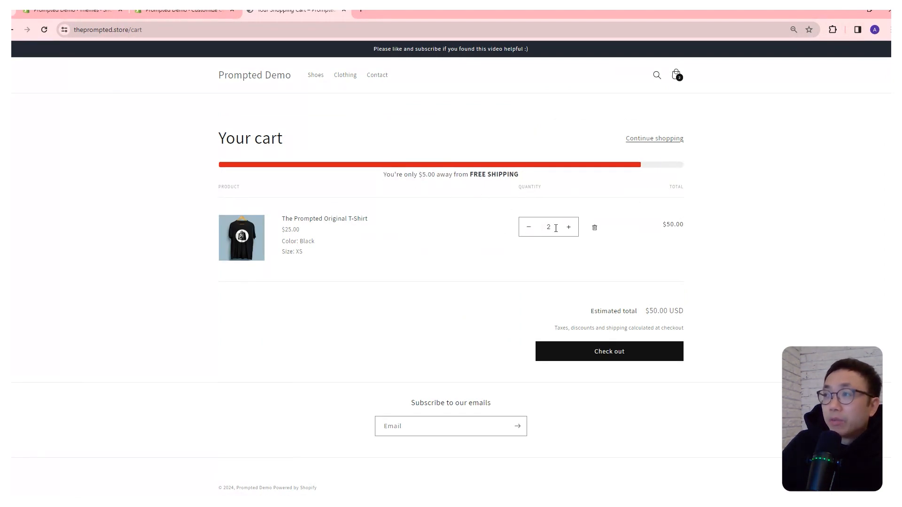
{"action": "left_click", "coordinate": [569, 226]}
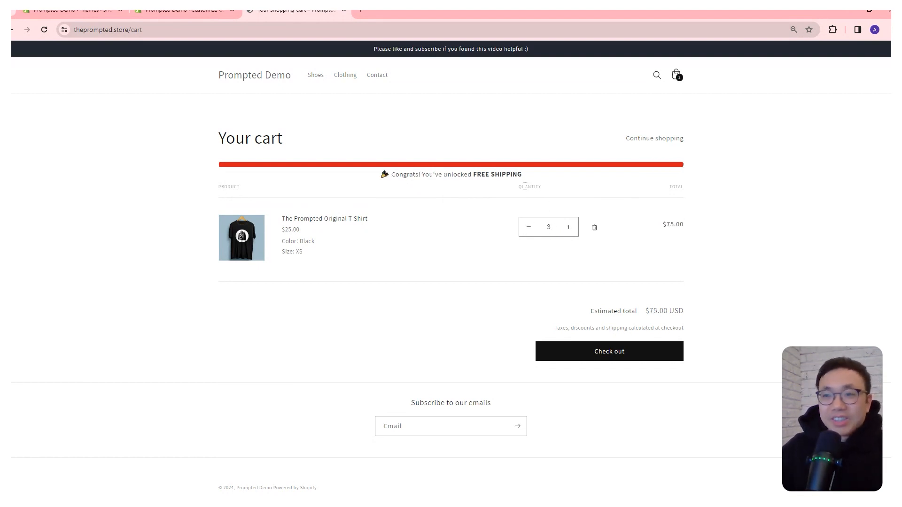
{"action": "left_click", "coordinate": [70, 9]}
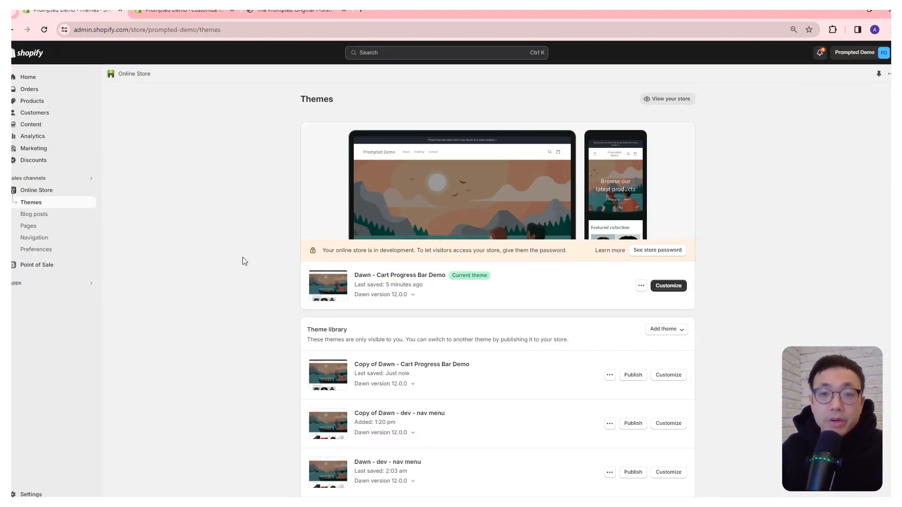
{"action": "mouse_move", "coordinate": [620, 302]}
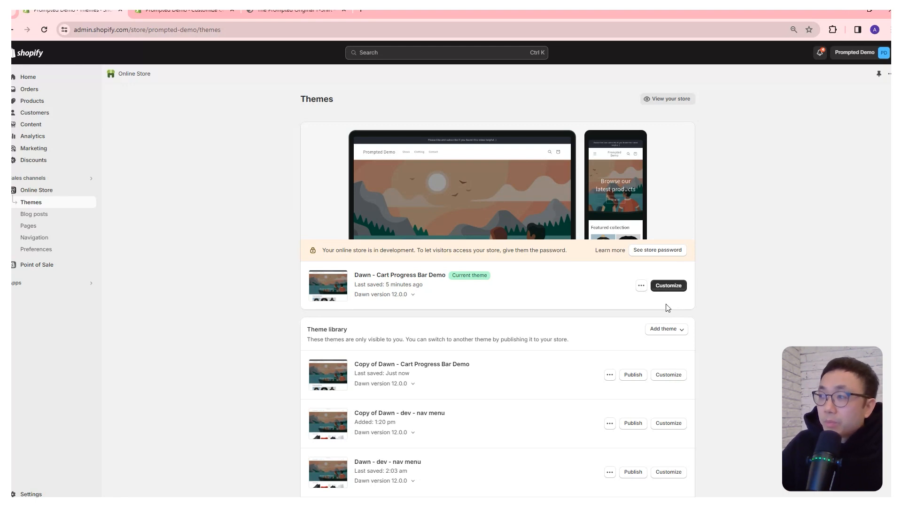
Choose Edit code from the Dawn - Cart Progress Bar Demo theme's actions menu.
{"action": "left_click", "coordinate": [641, 286]}
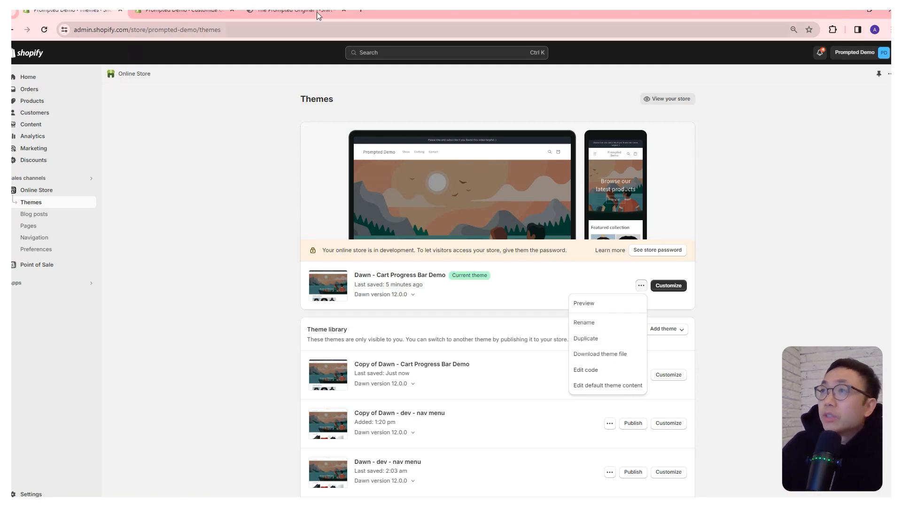
{"action": "left_click", "coordinate": [291, 10]}
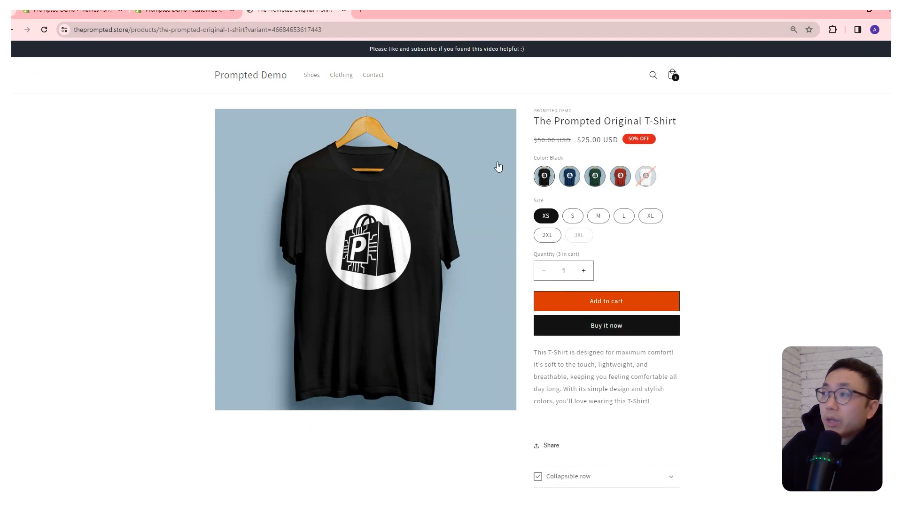
{"action": "left_click", "coordinate": [672, 75]}
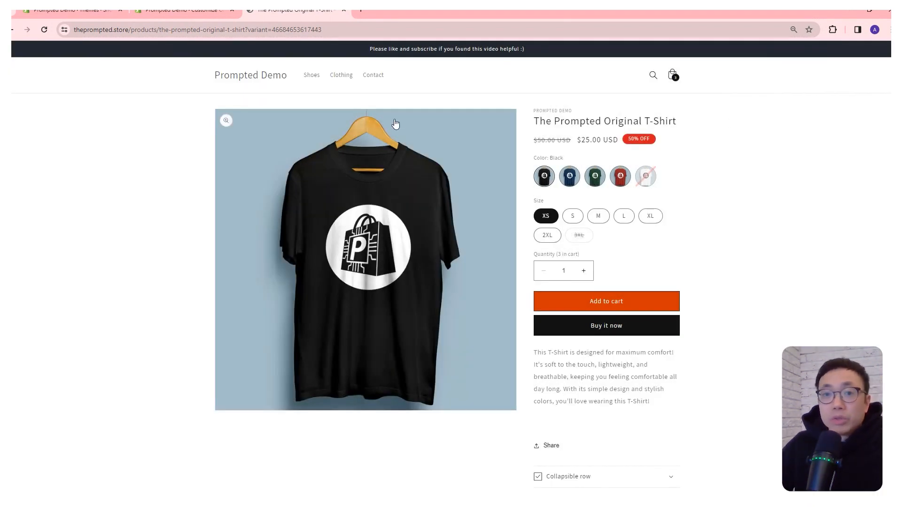
{"action": "left_click", "coordinate": [69, 10]}
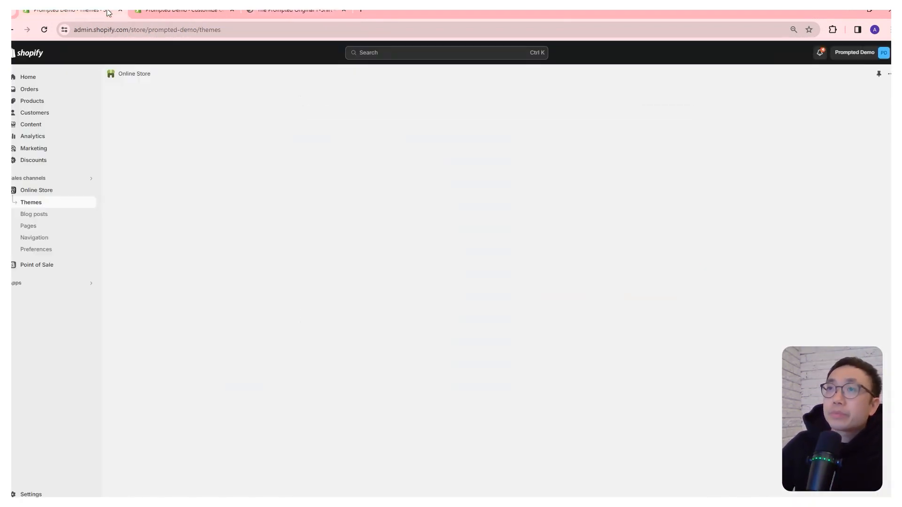
{"action": "left_click", "coordinate": [641, 286]}
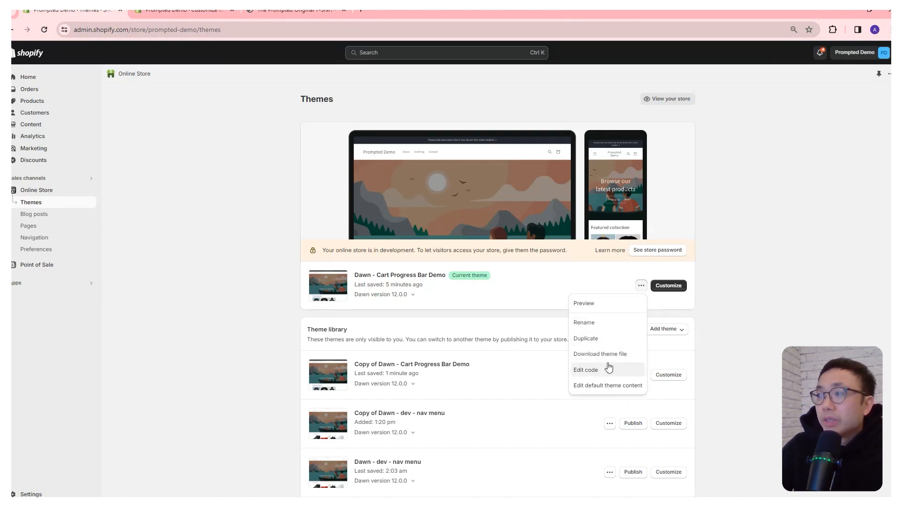
{"action": "left_click", "coordinate": [585, 370]}
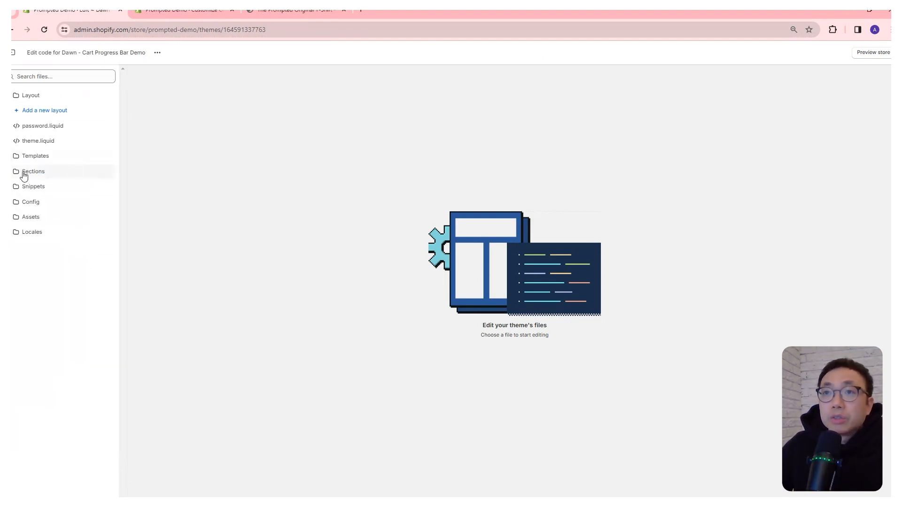
Create the cart-progress-bar-custom.liquid snippet, paste in the progress bar Liquid and CSS, and save.
{"action": "left_click", "coordinate": [33, 186]}
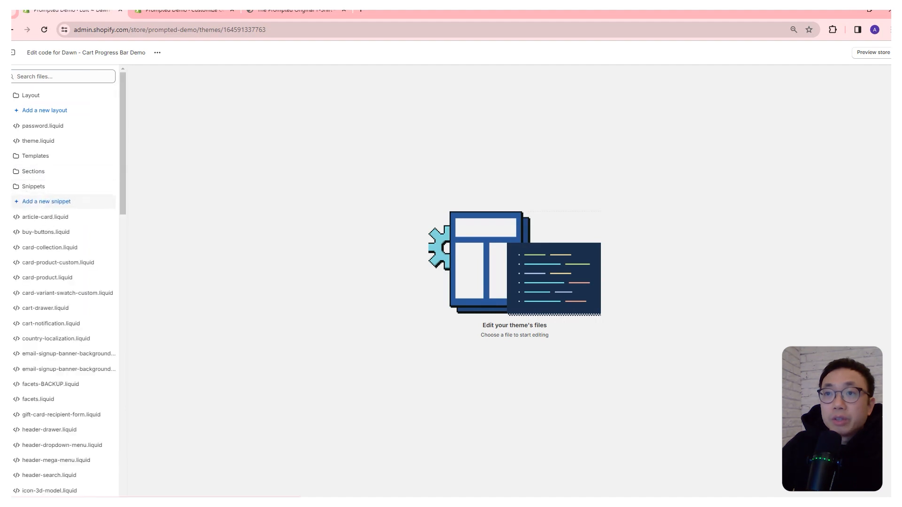
{"action": "left_click", "coordinate": [46, 201]}
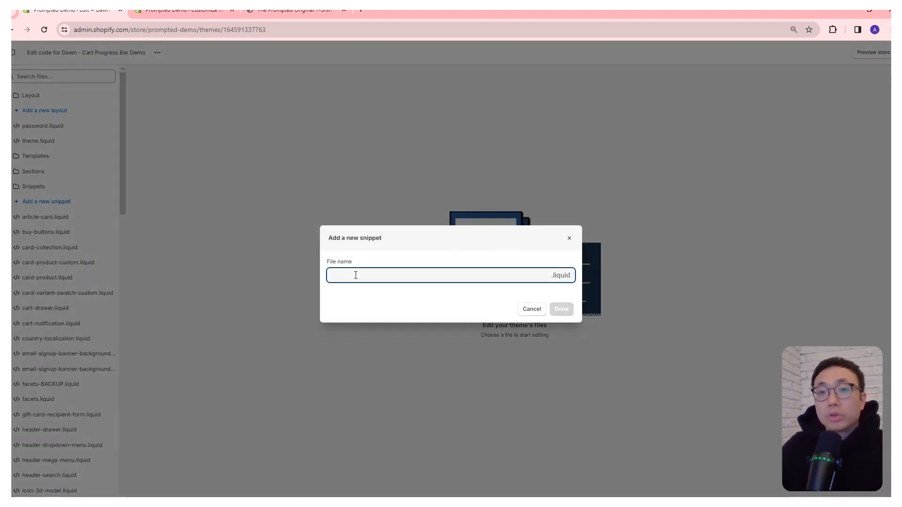
{"action": "type", "text": "cart-progress-bar-custom"}
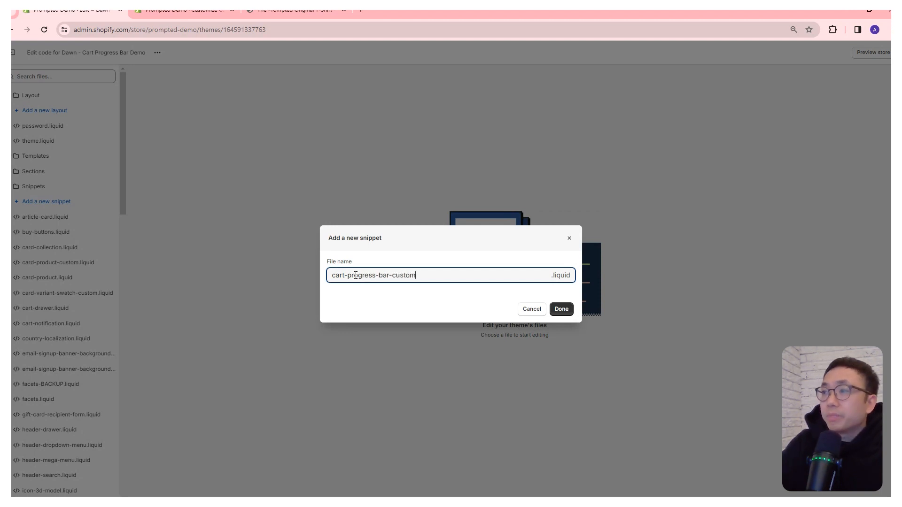
{"action": "left_click", "coordinate": [561, 309]}
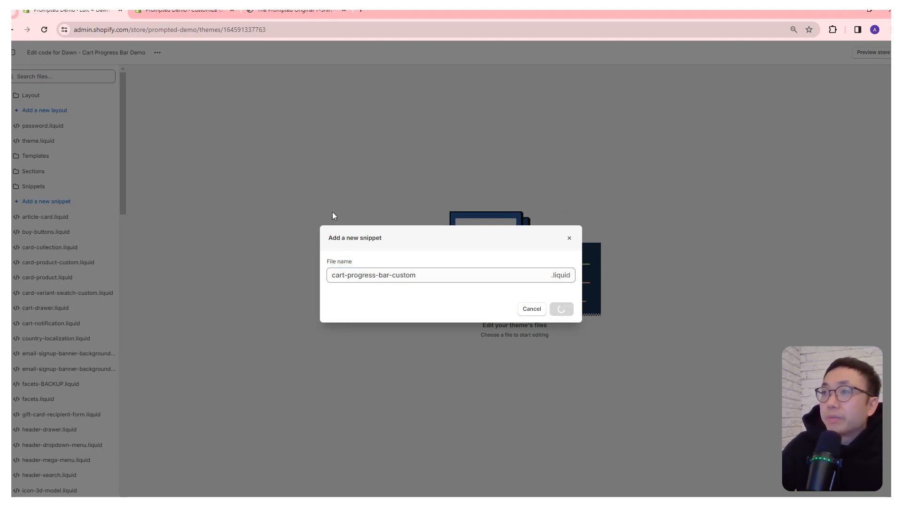
{"action": "left_click", "coordinate": [561, 309]}
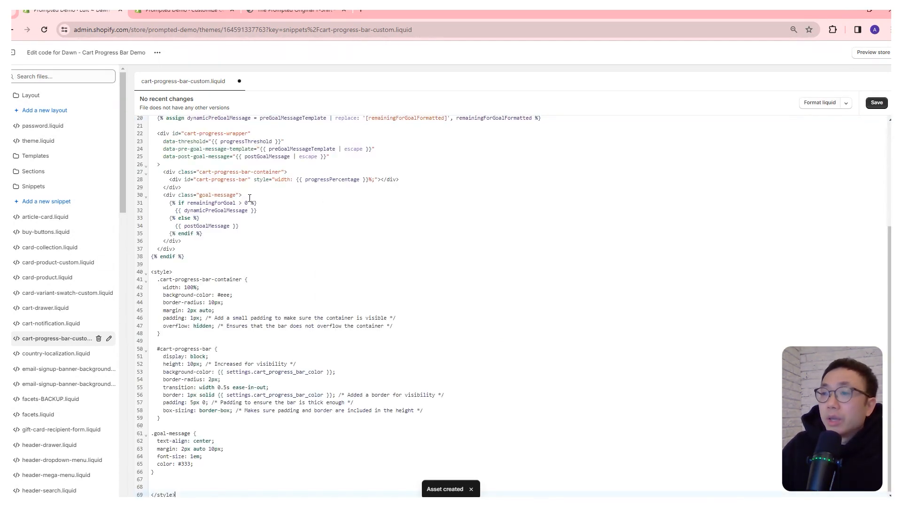
{"action": "left_click", "coordinate": [877, 102]}
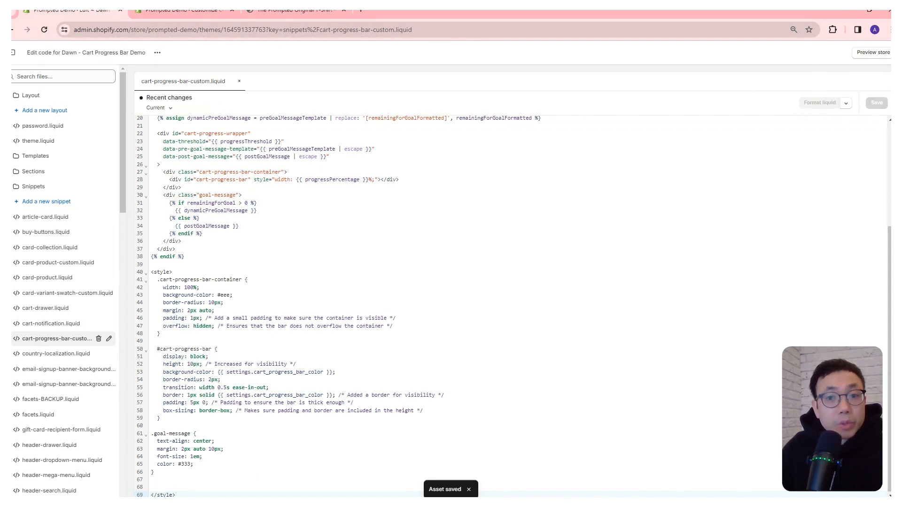
{"action": "left_click", "coordinate": [57, 76]}
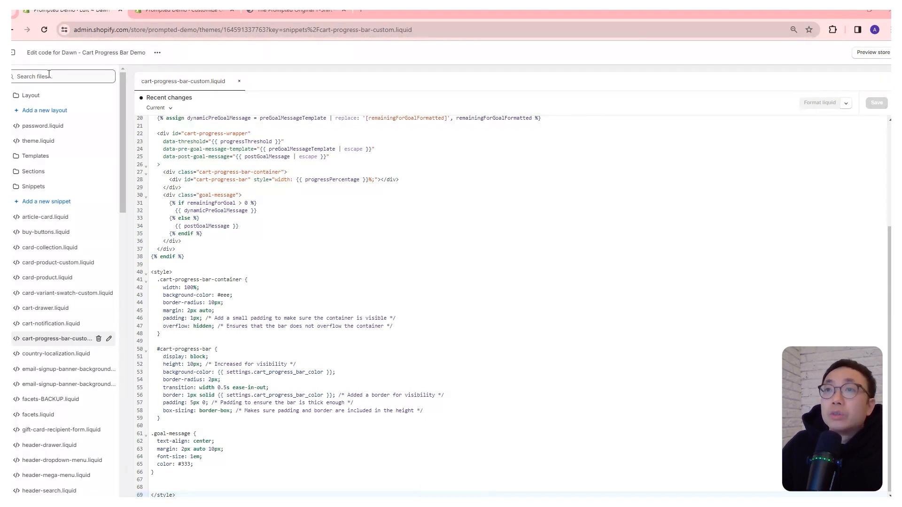
Paste threshold, message and bar colour settings after cart_color_scheme in settings_schema.json, then save.
{"action": "type", "text": "settings_s"}
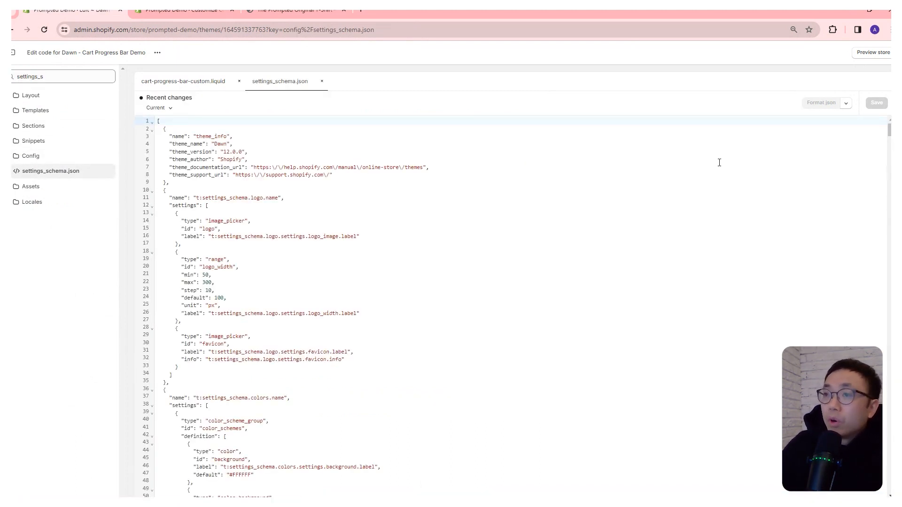
{"action": "mouse_move", "coordinate": [767, 142]}
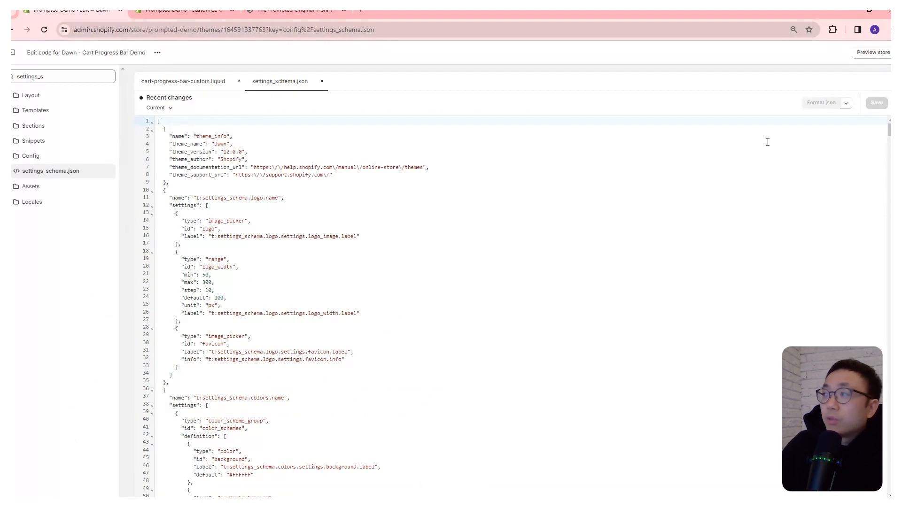
{"action": "scroll", "scroll_direction": "down", "scroll_amount": 3}
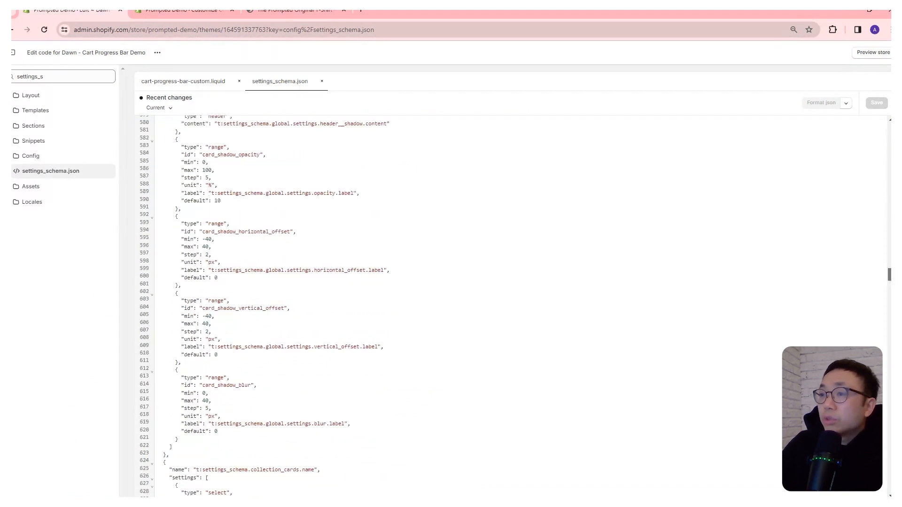
{"action": "scroll", "scroll_direction": "down", "scroll_amount": 3}
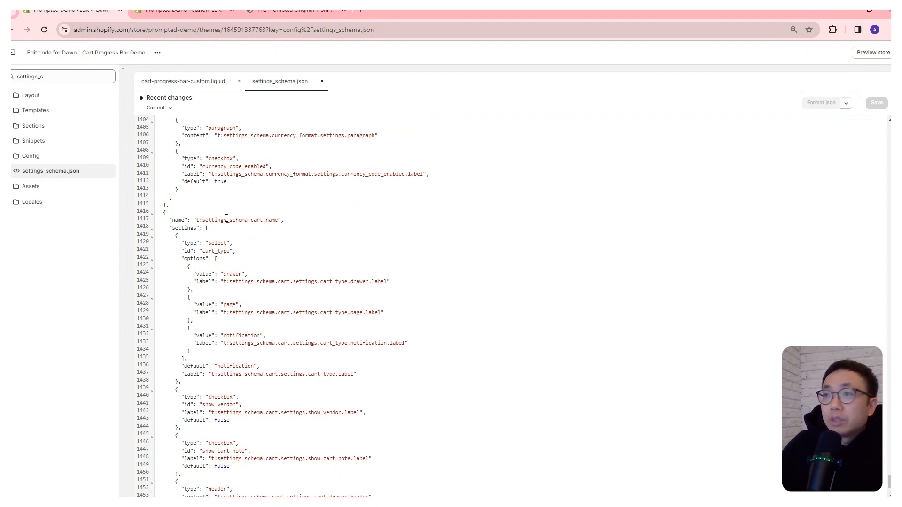
{"action": "double_click", "coordinate": [262, 220]}
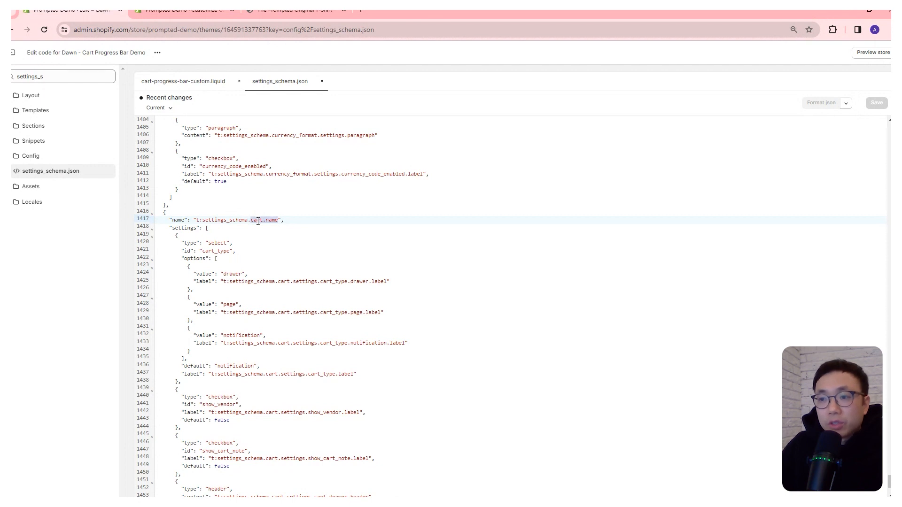
{"action": "key", "text": "Ctrl+f"}
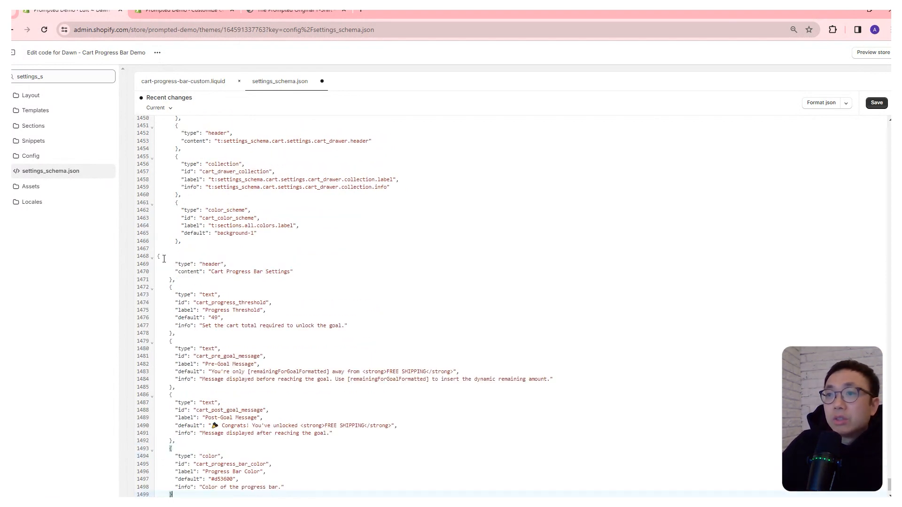
{"action": "left_click", "coordinate": [167, 256]}
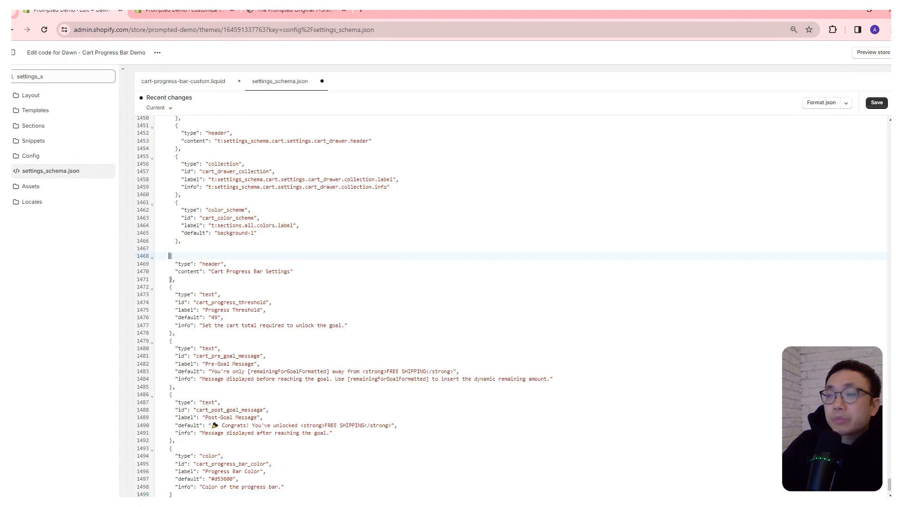
{"action": "left_click", "coordinate": [876, 103]}
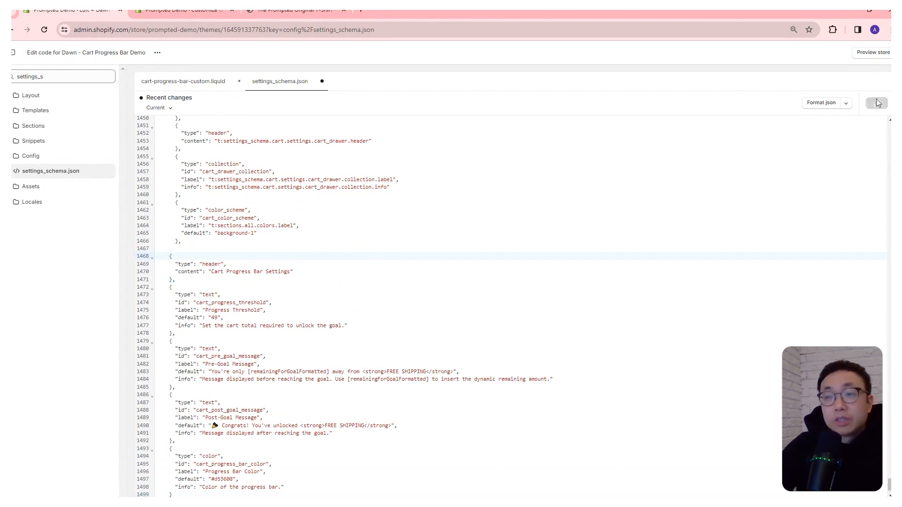
{"action": "left_click", "coordinate": [876, 103]}
{"action": "type", "text": "cart.js"}
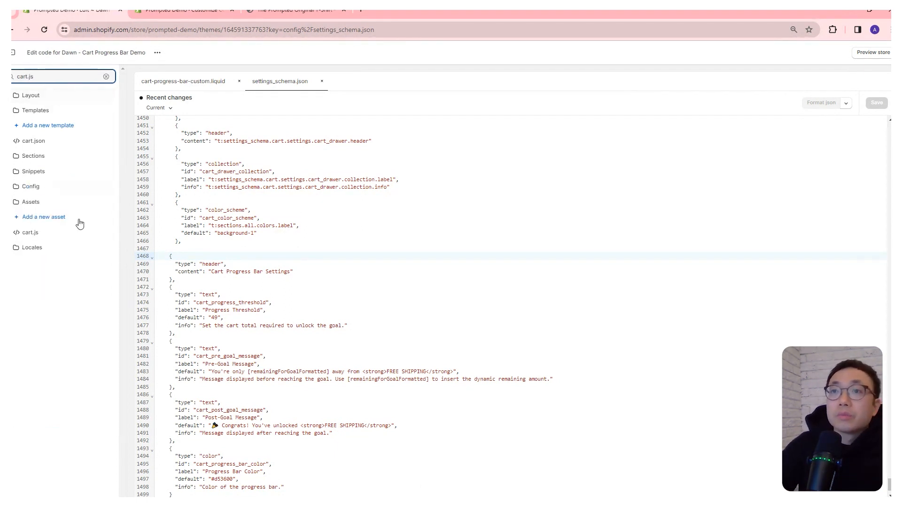
In cart.js updateQuantity, add 'const updatedCartTotal = parsedState.total_price;' and the updateProgressBar call.
{"action": "left_click", "coordinate": [30, 232]}
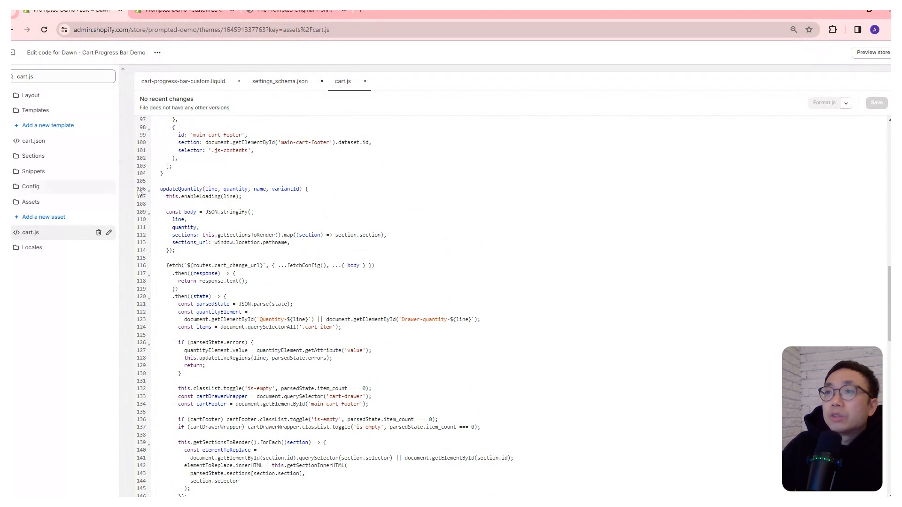
{"action": "double_click", "coordinate": [183, 189]}
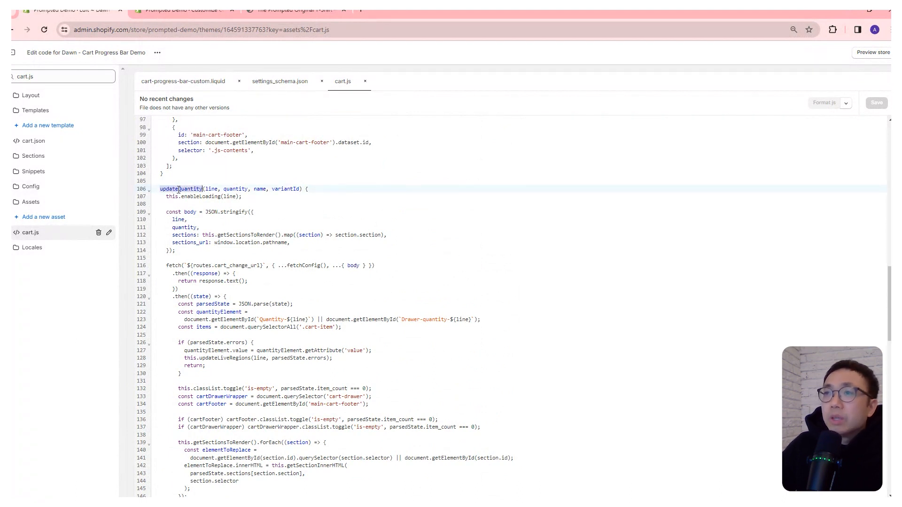
{"action": "scroll", "scroll_direction": "down", "scroll_amount": 3}
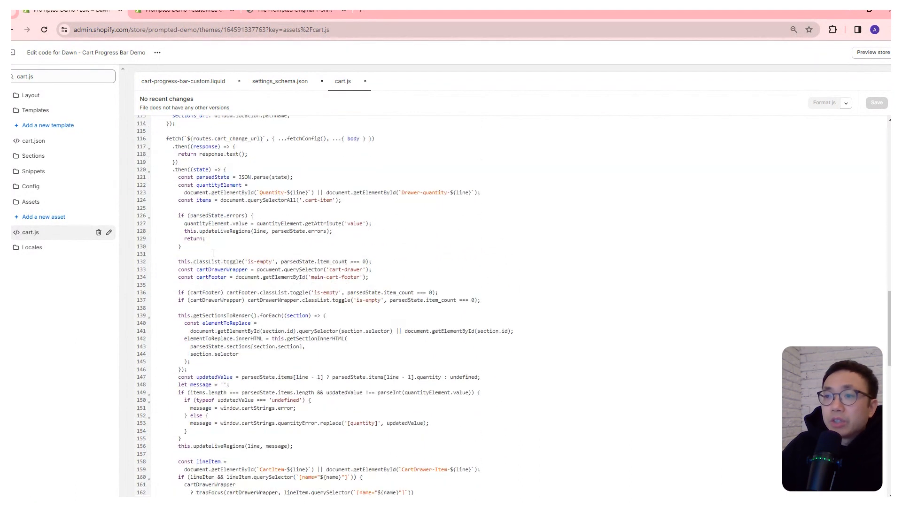
{"action": "scroll", "scroll_direction": "down", "scroll_amount": 3}
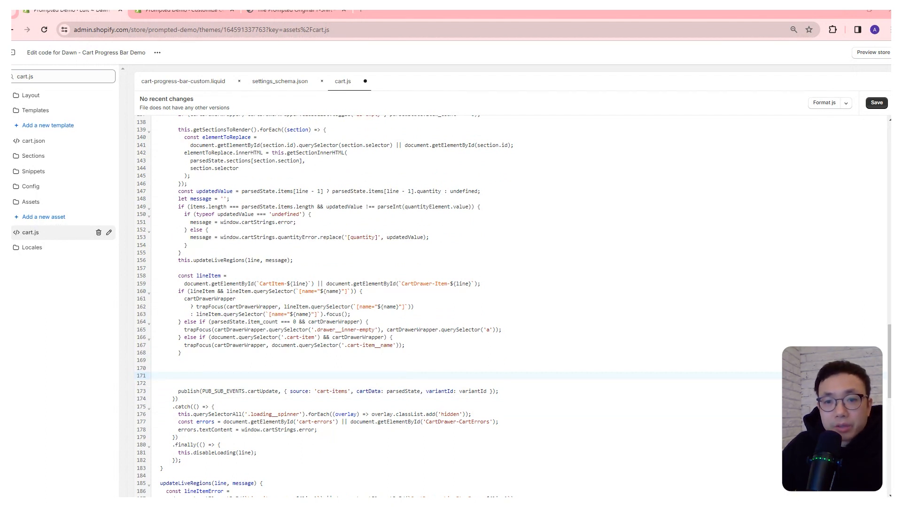
{"action": "type", "text": "const updatedCartTotal = parsedState.total_price;"}
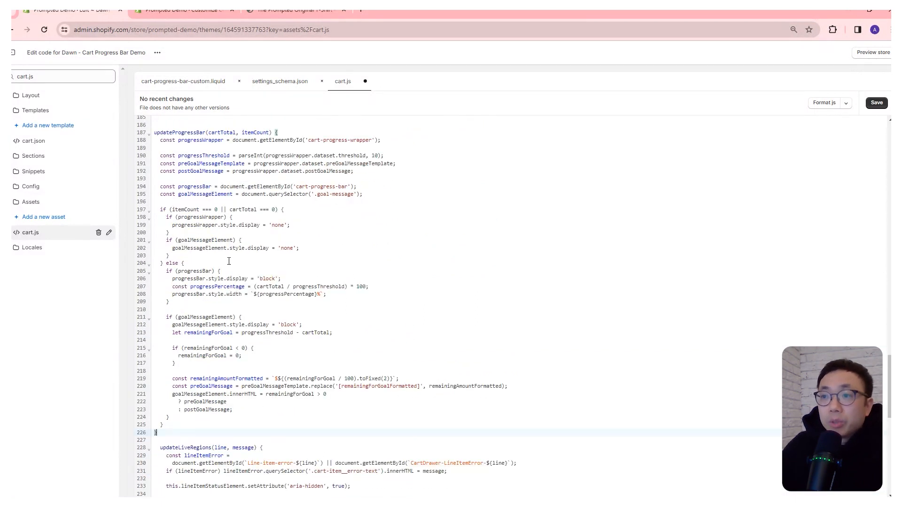
Add the updateProgressBar function to cart.js and save the file.
{"action": "double_click", "coordinate": [179, 132]}
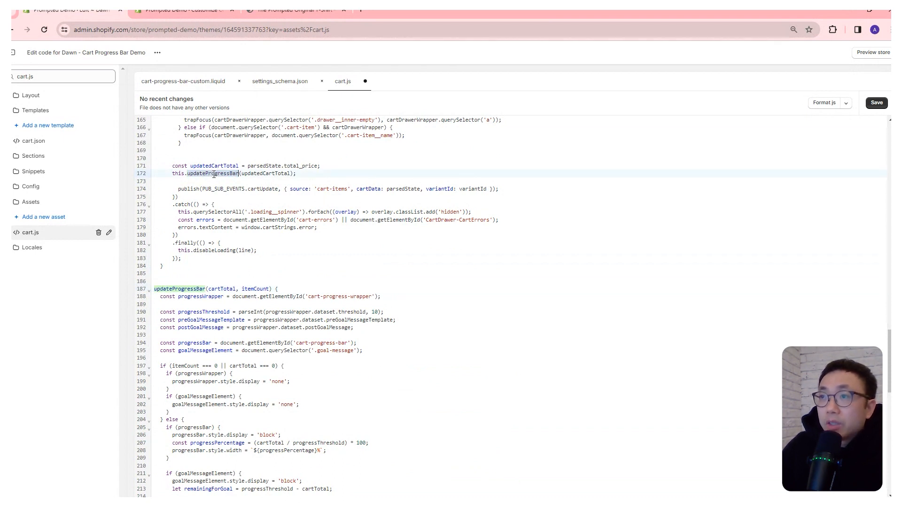
{"action": "scroll", "scroll_direction": "down", "scroll_amount": 3}
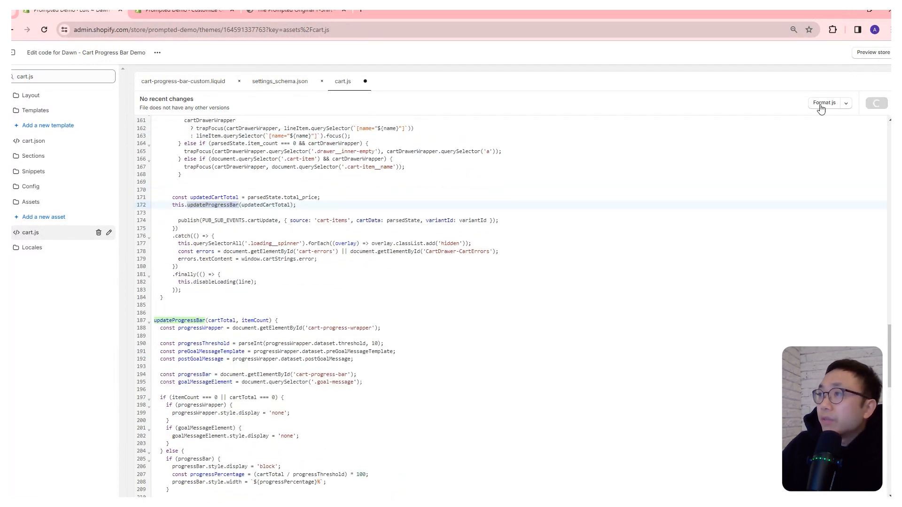
{"action": "left_click", "coordinate": [875, 102]}
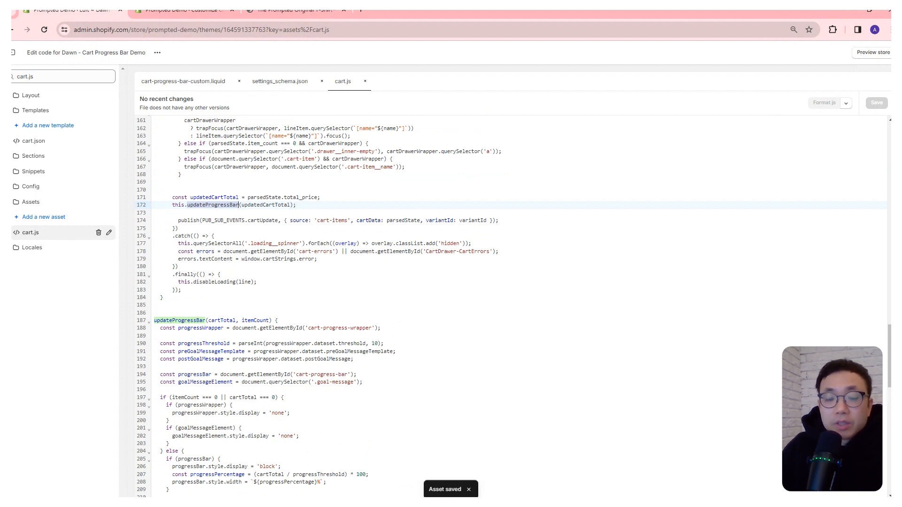
{"action": "left_click", "coordinate": [62, 76]}
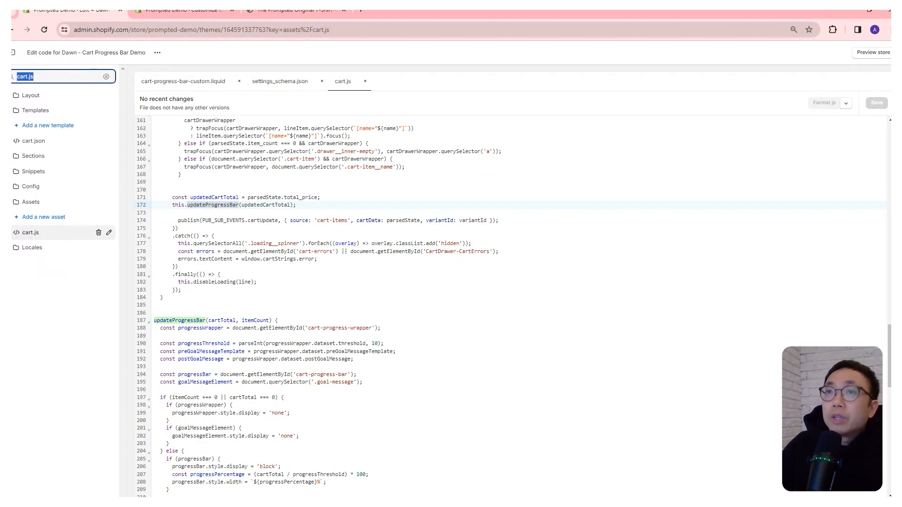
In main-cart-items.liquid, add an unless-drawer block rendering 'cart-progress-bar-custom' after the title, then save.
{"action": "type", "text": "main-c"}
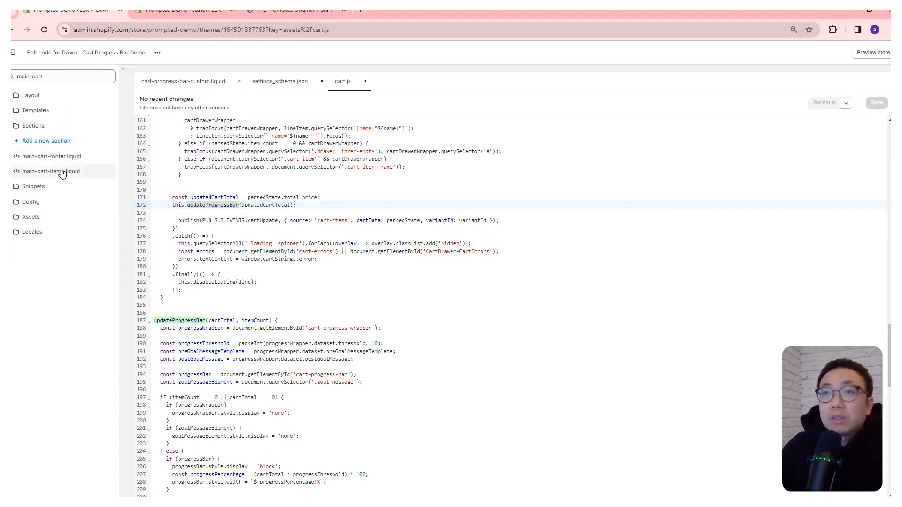
{"action": "left_click", "coordinate": [51, 171]}
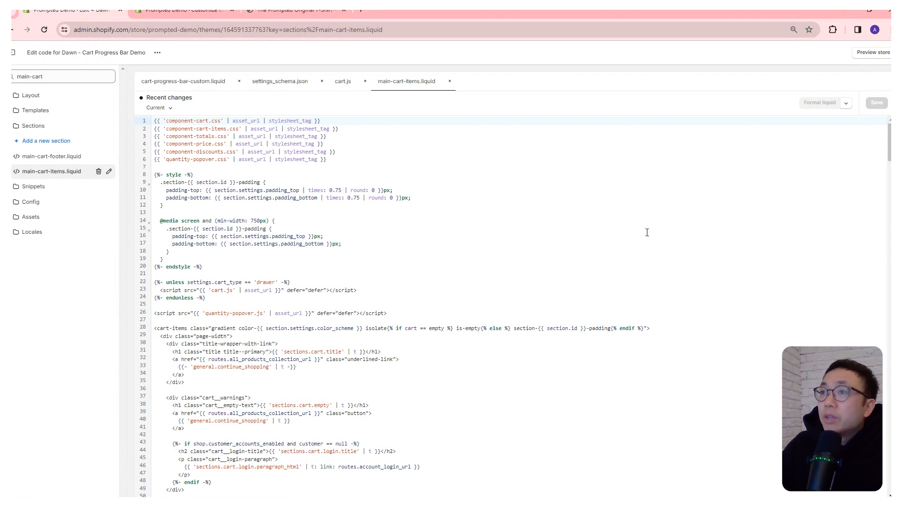
{"action": "scroll", "scroll_direction": "down", "scroll_amount": 3}
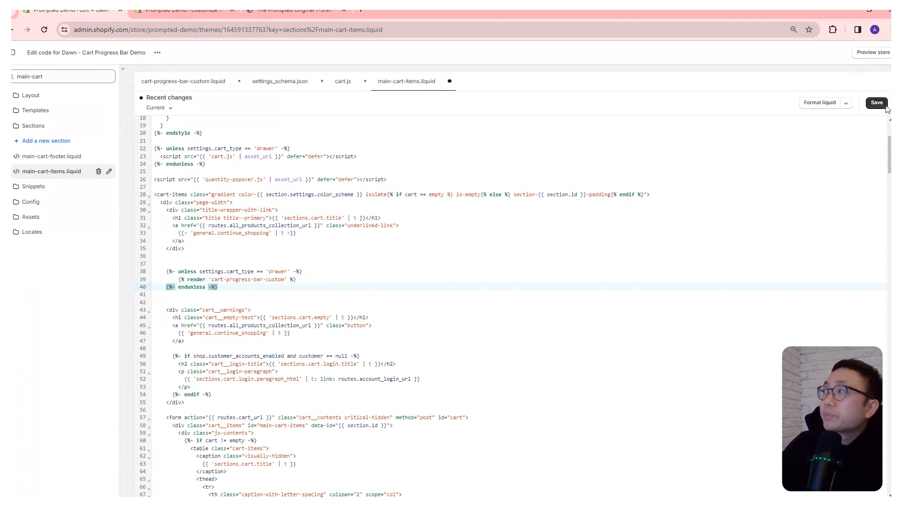
{"action": "left_click", "coordinate": [875, 103]}
{"action": "type", "text": "c"}
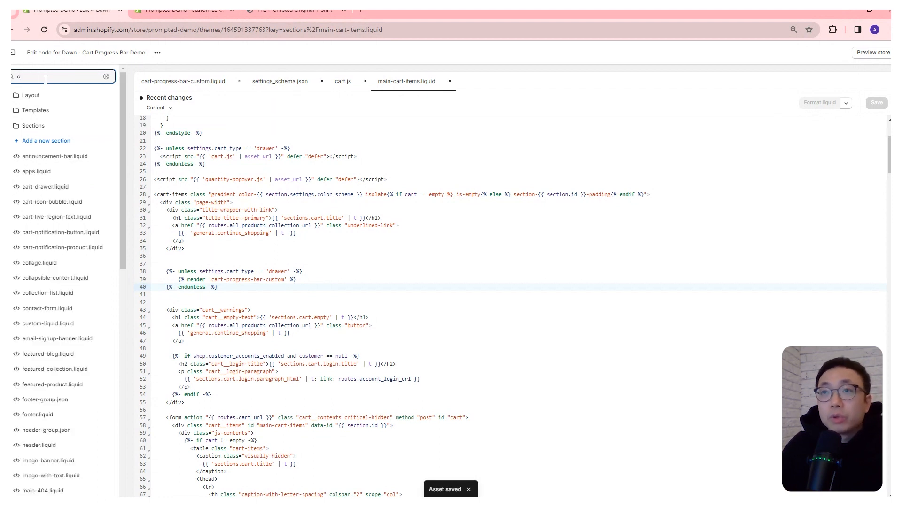
Insert {% render 'cart-progress-bar-custom' %} into cart-drawer.liquid and save it.
{"action": "type", "text": "art-draw"}
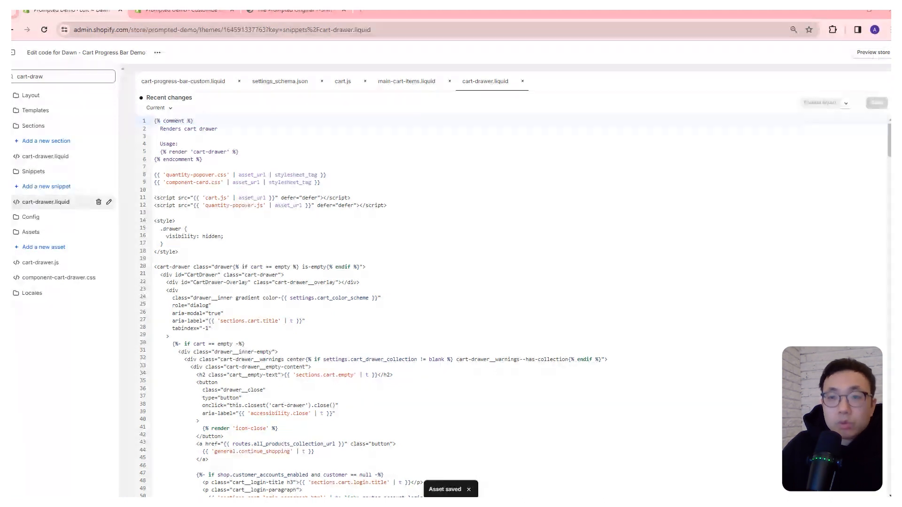
{"action": "scroll", "scroll_direction": "down", "scroll_amount": 3}
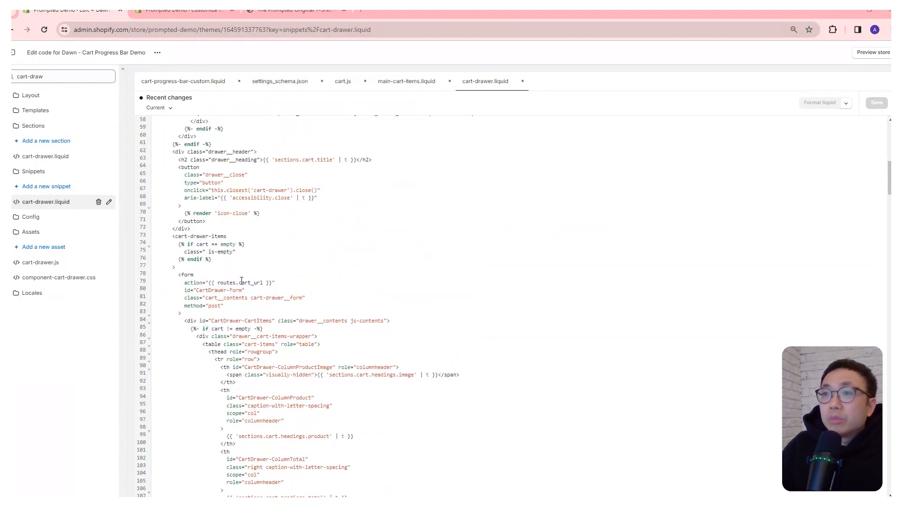
{"action": "double_click", "coordinate": [196, 235]}
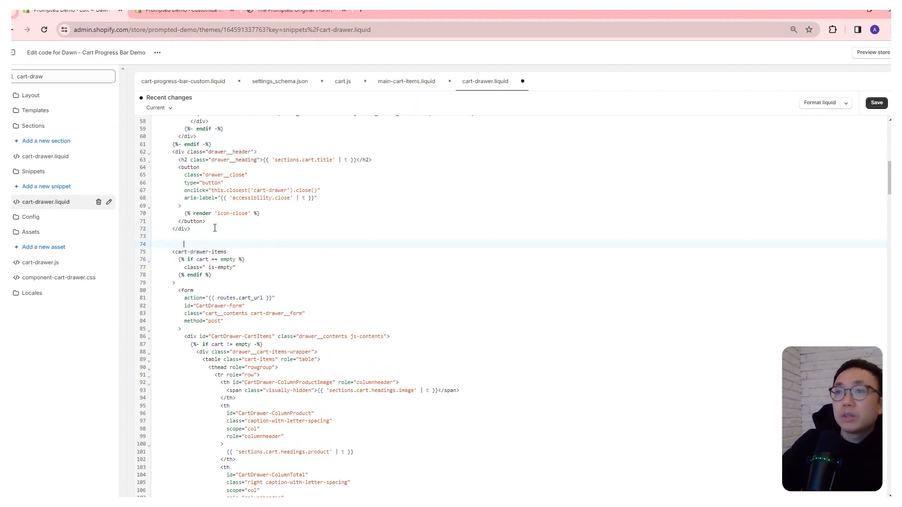
{"action": "type", "text": "{% render 'cart-progress-bar-custom' %}"}
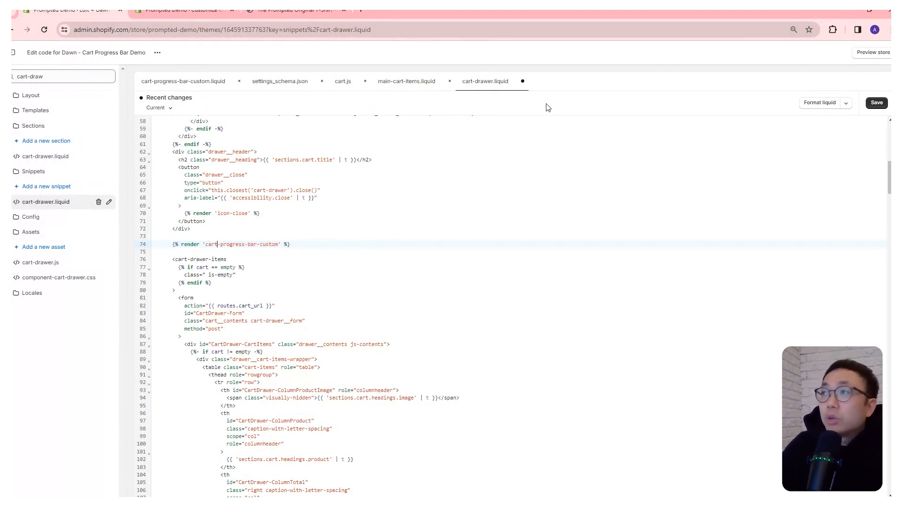
{"action": "left_click", "coordinate": [877, 102]}
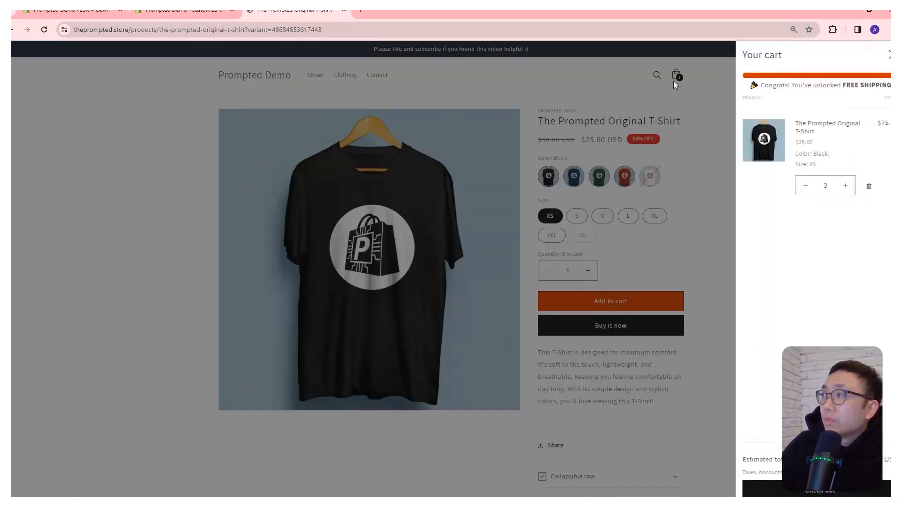
Lower the drawer's T-shirt quantity to 1, showing $24.00 left for free shipping.
{"action": "left_click", "coordinate": [805, 185]}
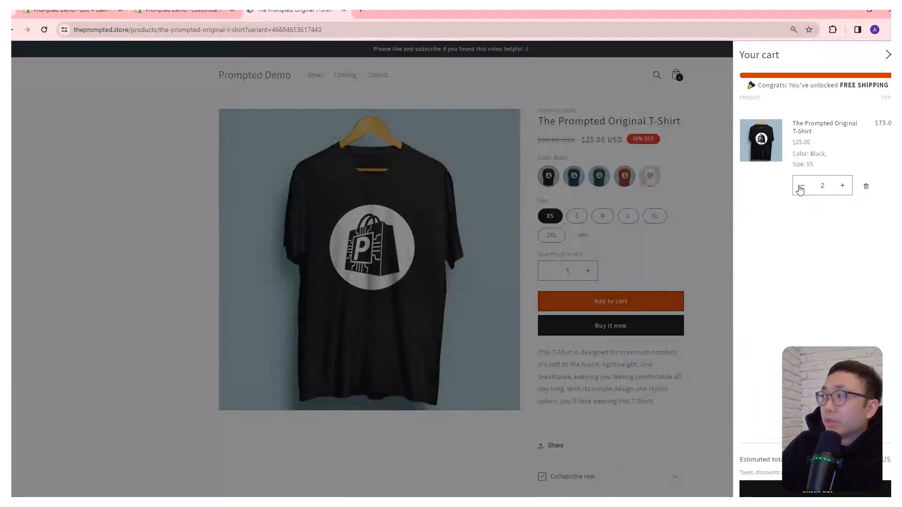
{"action": "left_click", "coordinate": [801, 185]}
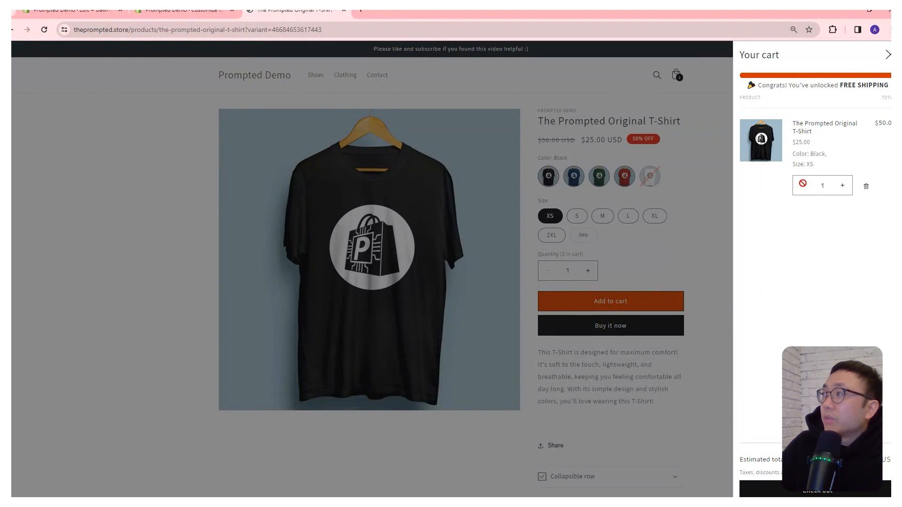
{"action": "left_click", "coordinate": [802, 185]}
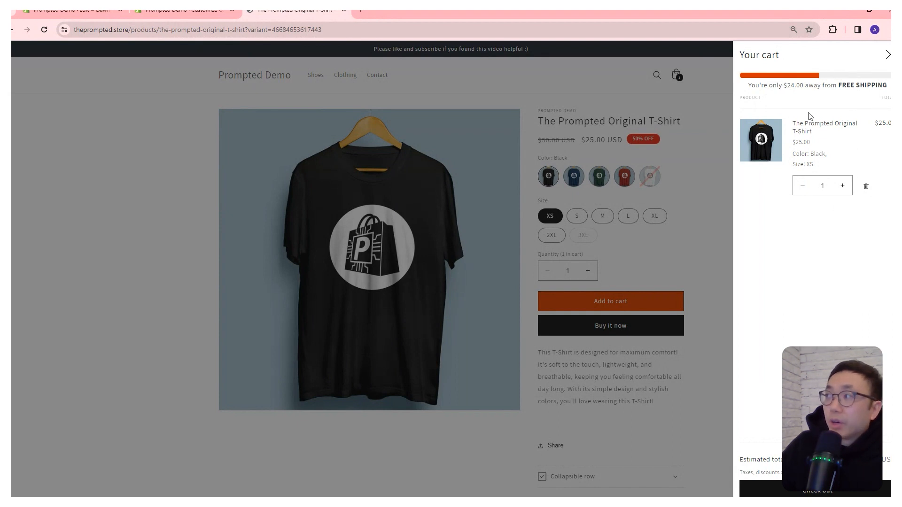
{"action": "left_click", "coordinate": [843, 185]}
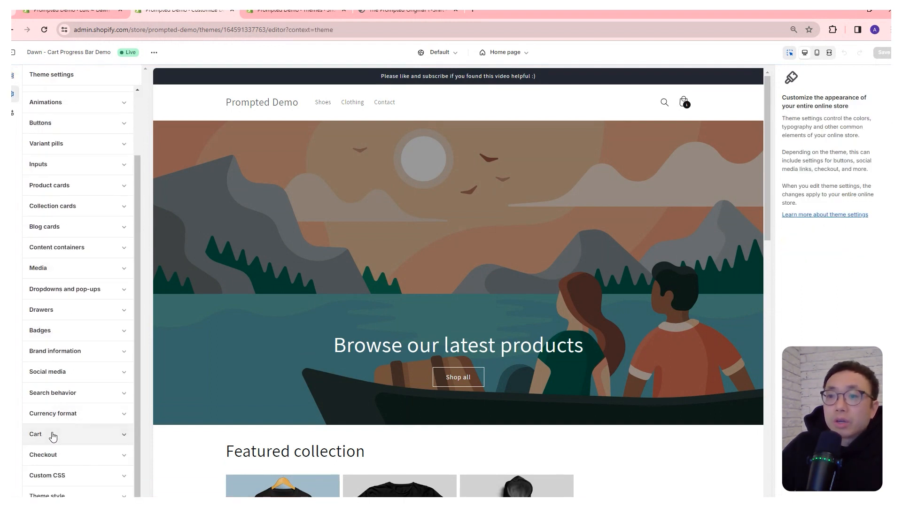
Set the theme's Cart type to Page and save the change.
{"action": "left_click", "coordinate": [35, 435]}
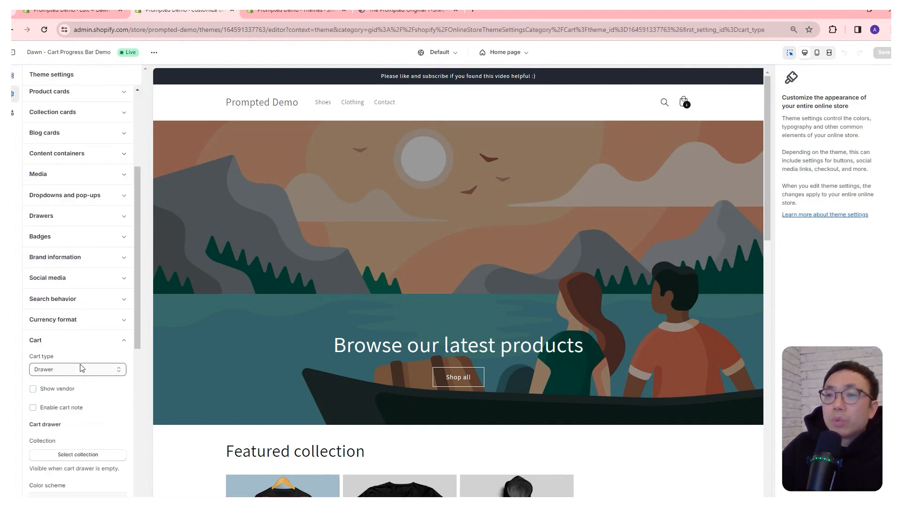
{"action": "left_click", "coordinate": [77, 369]}
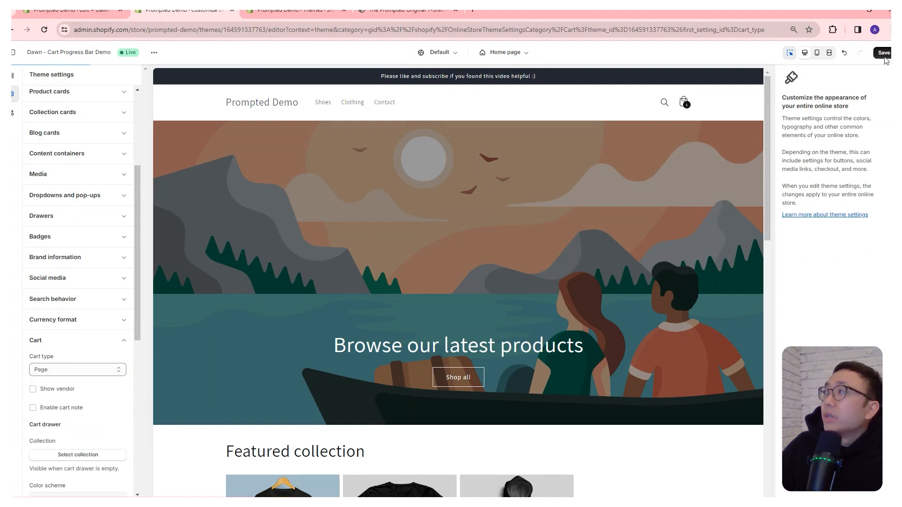
{"action": "left_click", "coordinate": [407, 10]}
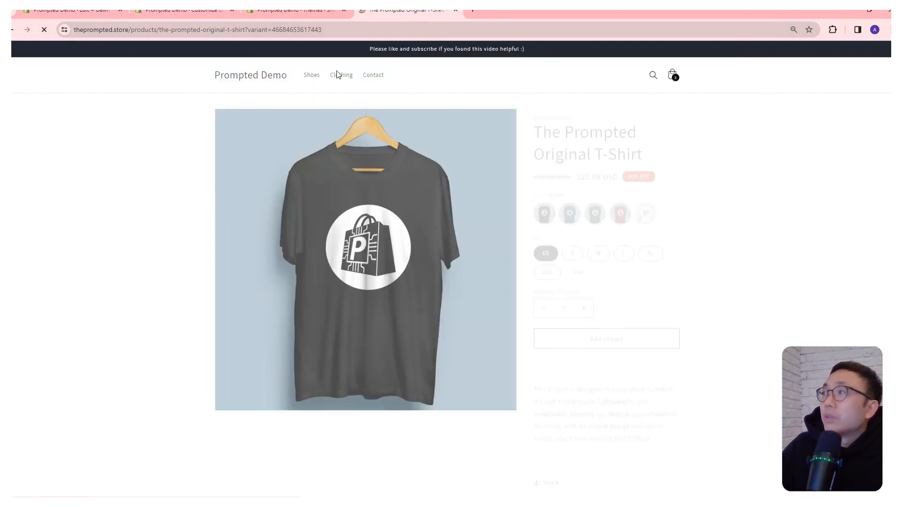
Preview the full cart page and the cart drawer, increasing the T-shirt quantity.
{"action": "left_click", "coordinate": [672, 75]}
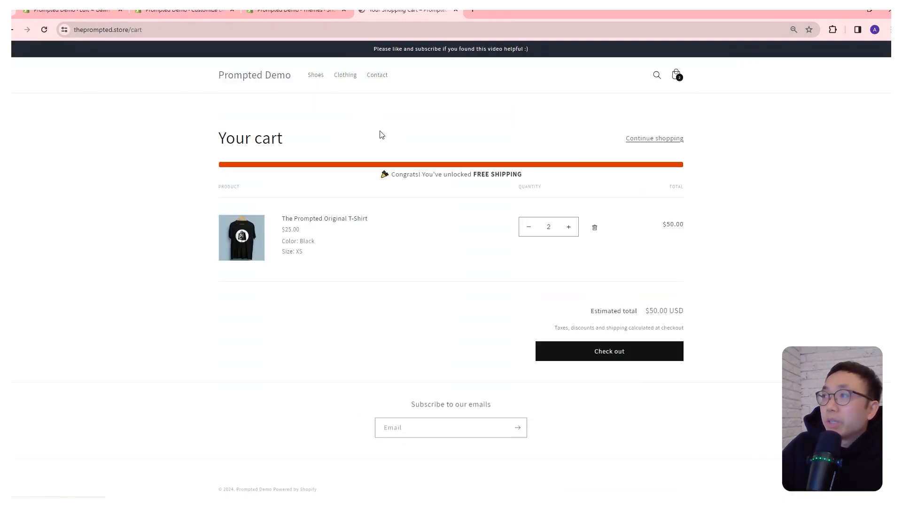
{"action": "left_click", "coordinate": [527, 227]}
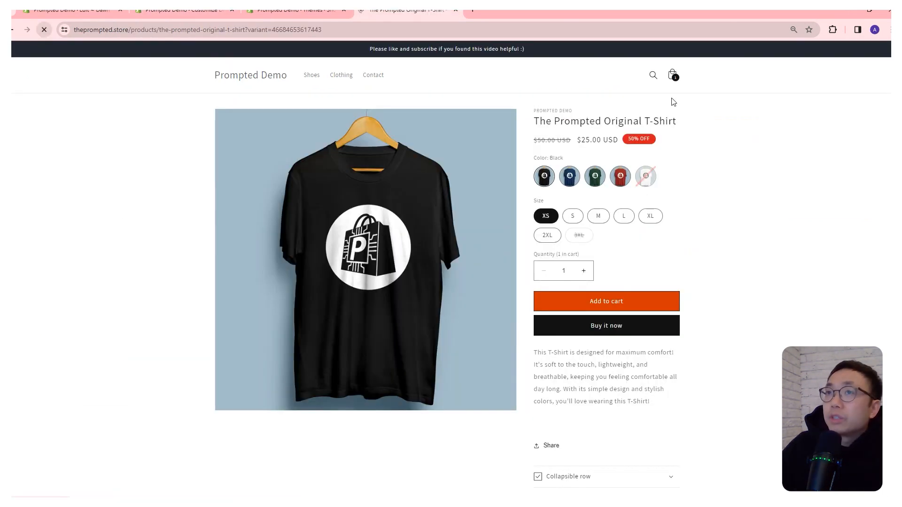
{"action": "left_click", "coordinate": [671, 75]}
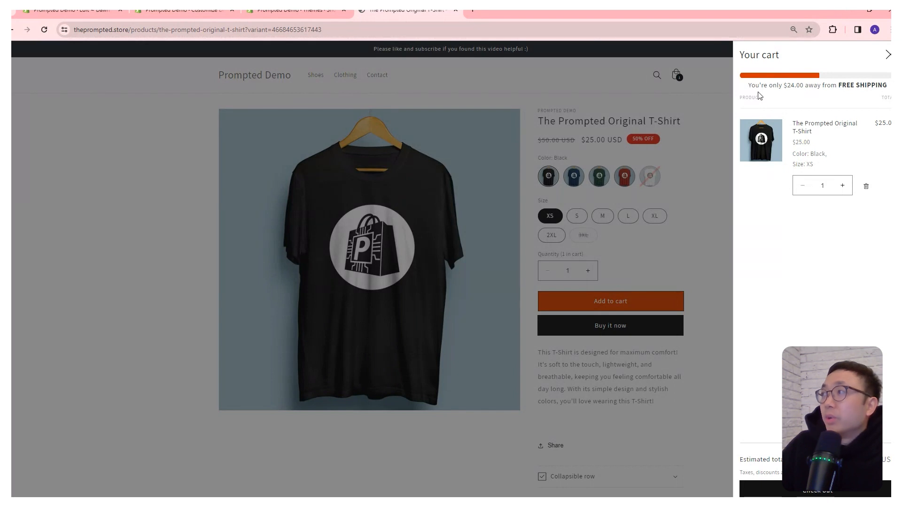
{"action": "mouse_move", "coordinate": [797, 96]}
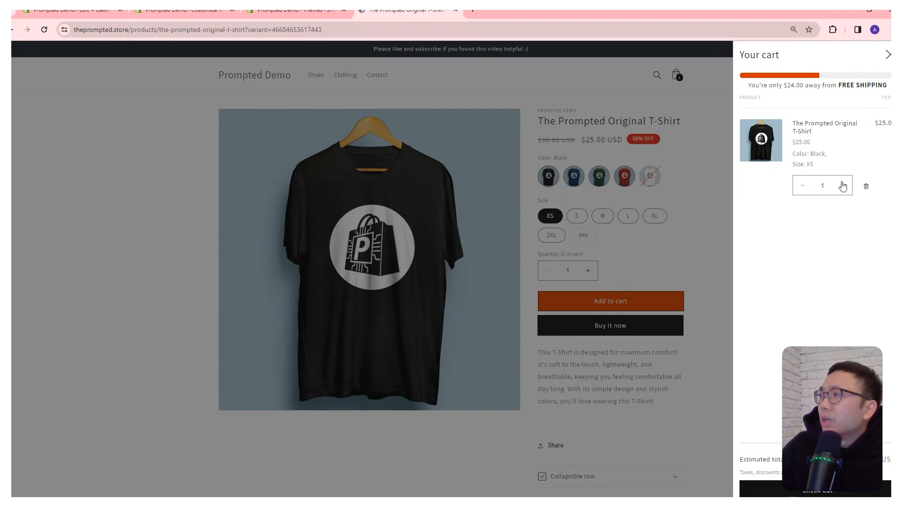
{"action": "left_click", "coordinate": [843, 186]}
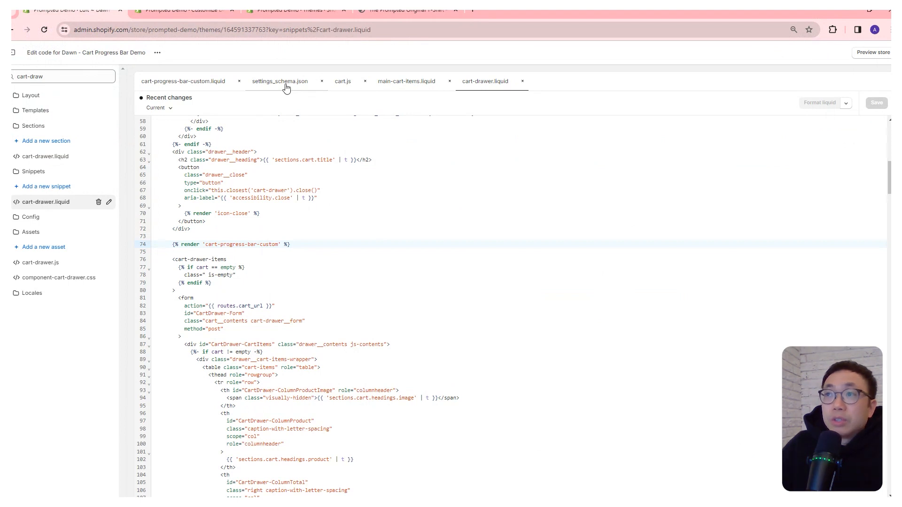
{"action": "mouse_move", "coordinate": [280, 91]}
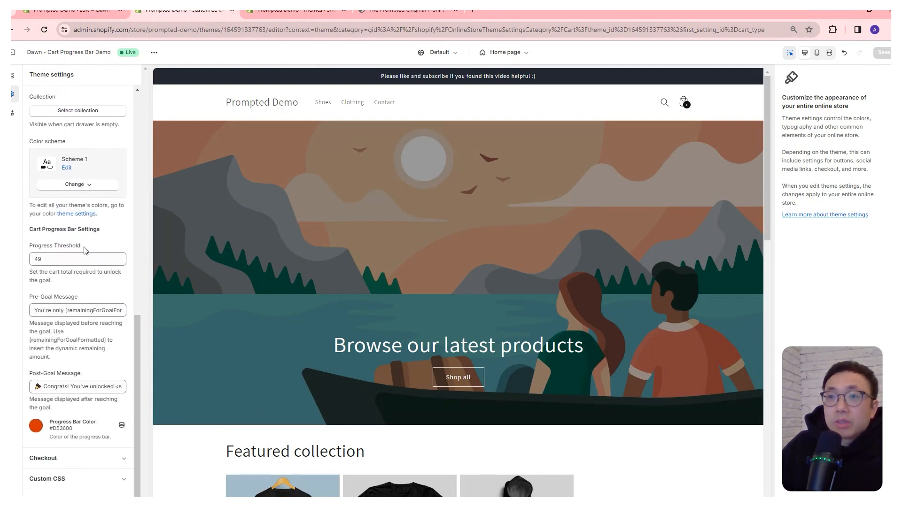
Set threshold to 99, change both messages to FREE GIFT, and pick a new bar colour.
{"action": "double_click", "coordinate": [46, 229]}
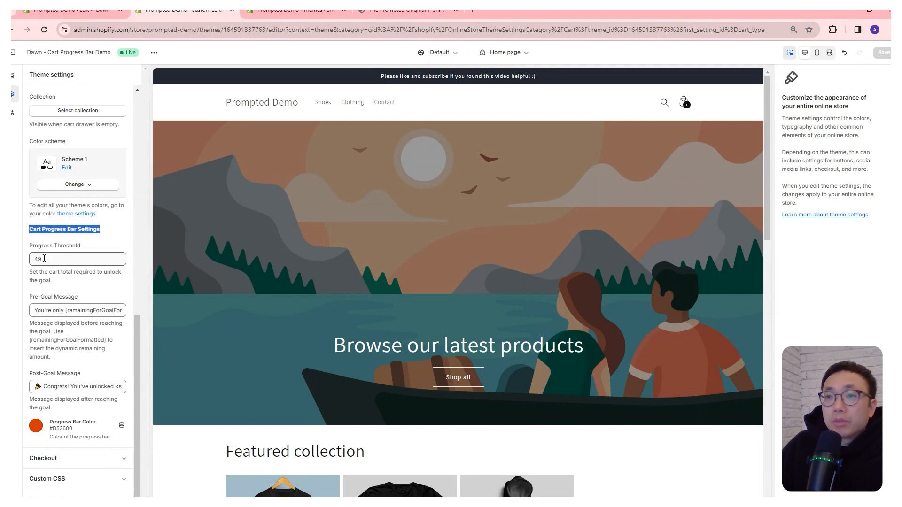
{"action": "left_click", "coordinate": [78, 258]}
{"action": "type", "text": "99"}
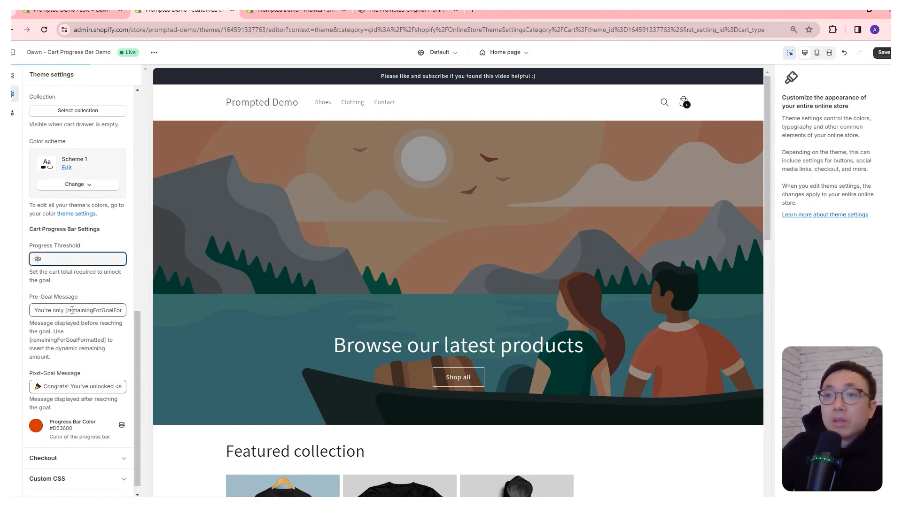
{"action": "left_click", "coordinate": [77, 310]}
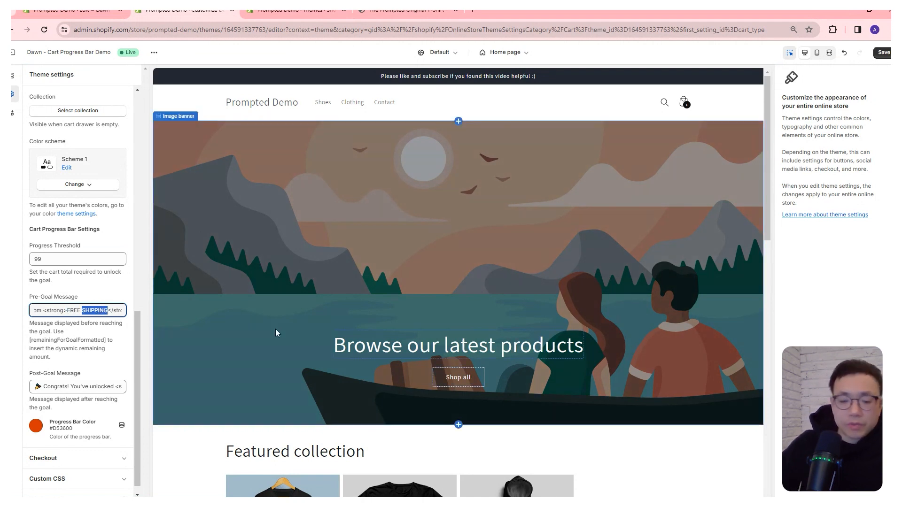
{"action": "type", "text": "FREE GIFT"}
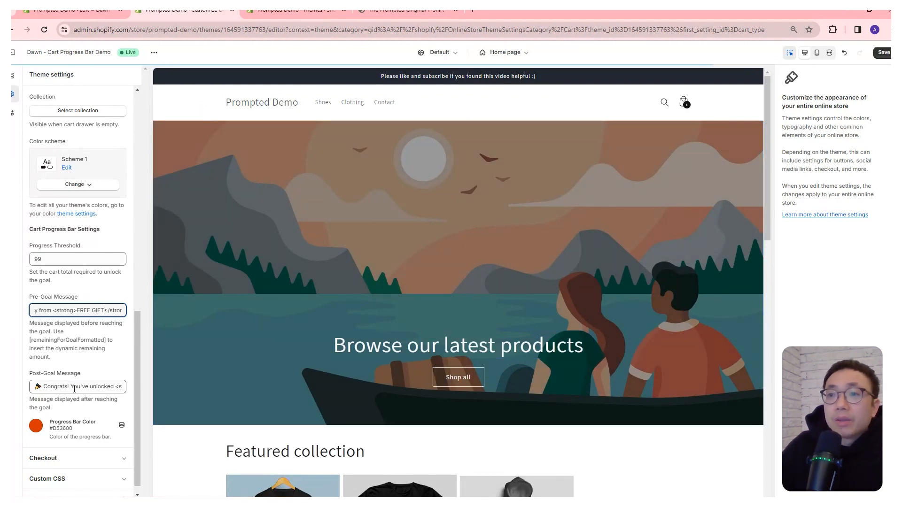
{"action": "left_click", "coordinate": [77, 387]}
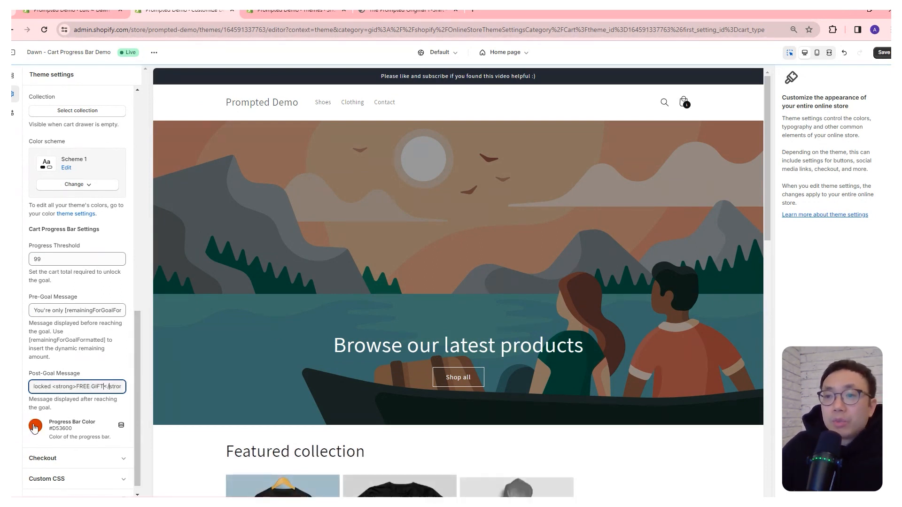
{"action": "left_click", "coordinate": [34, 426]}
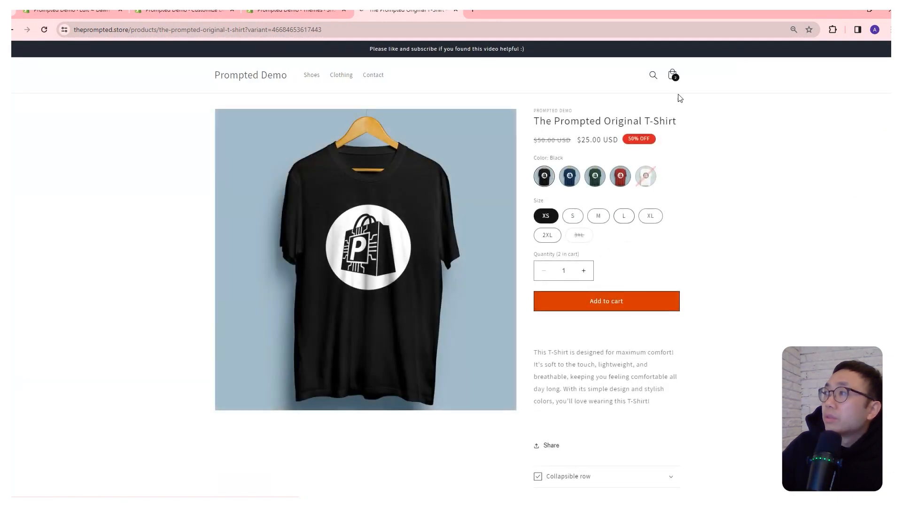
Raise the T-shirt quantity in the cart drawer to four, then return to the theme editor.
{"action": "left_click", "coordinate": [672, 75]}
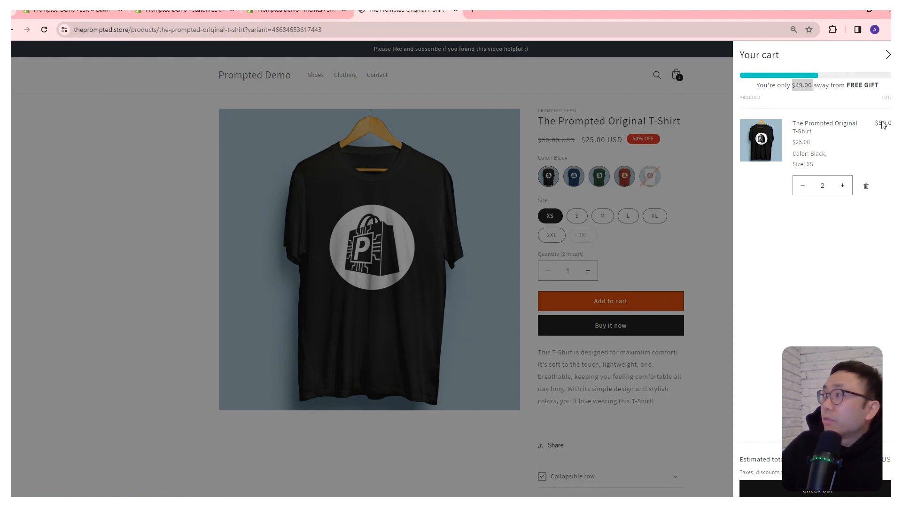
{"action": "left_click", "coordinate": [843, 185]}
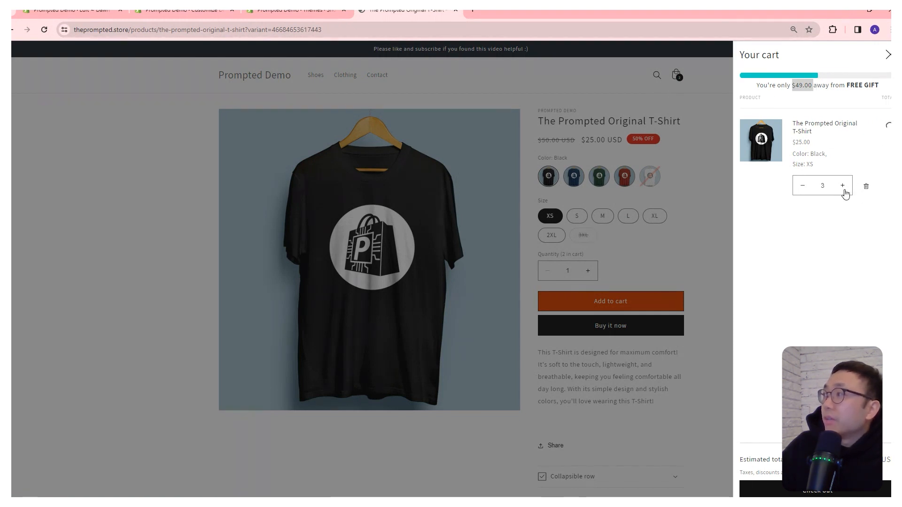
{"action": "left_click", "coordinate": [843, 185]}
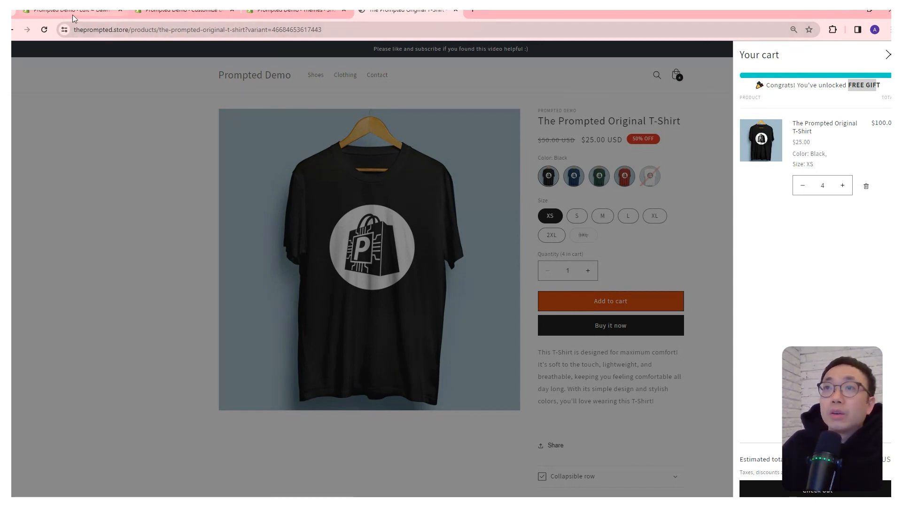
{"action": "left_click", "coordinate": [181, 10]}
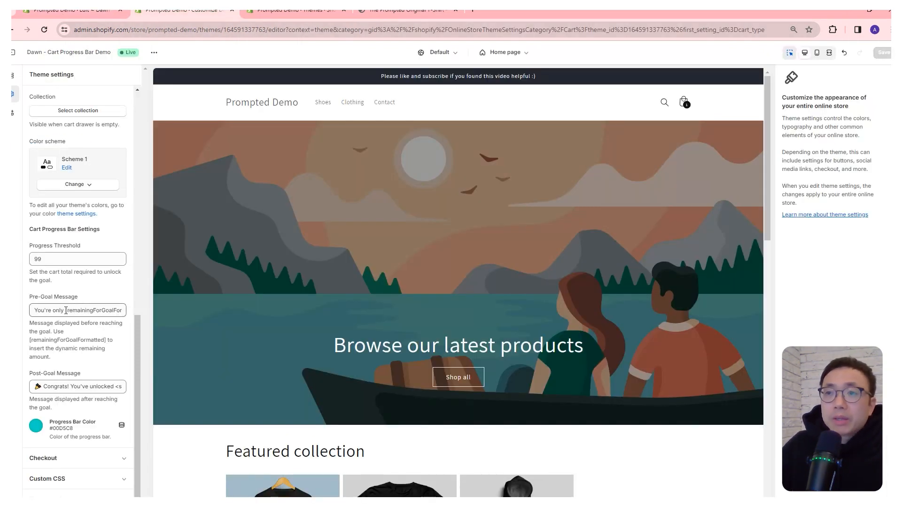
Select the [remainingForGoalFormatted] placeholder in the Pre-Goal Message, then view the storefront cart.
{"action": "double_click", "coordinate": [73, 310]}
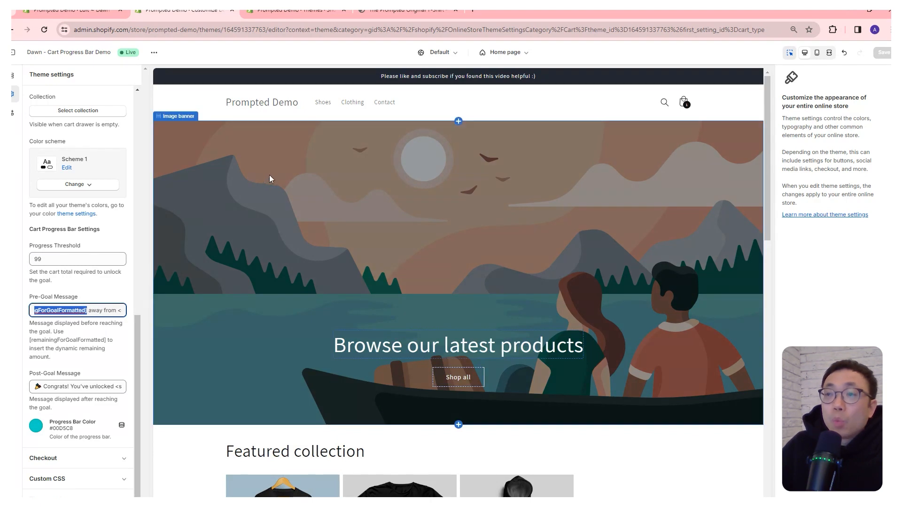
{"action": "left_click", "coordinate": [405, 10]}
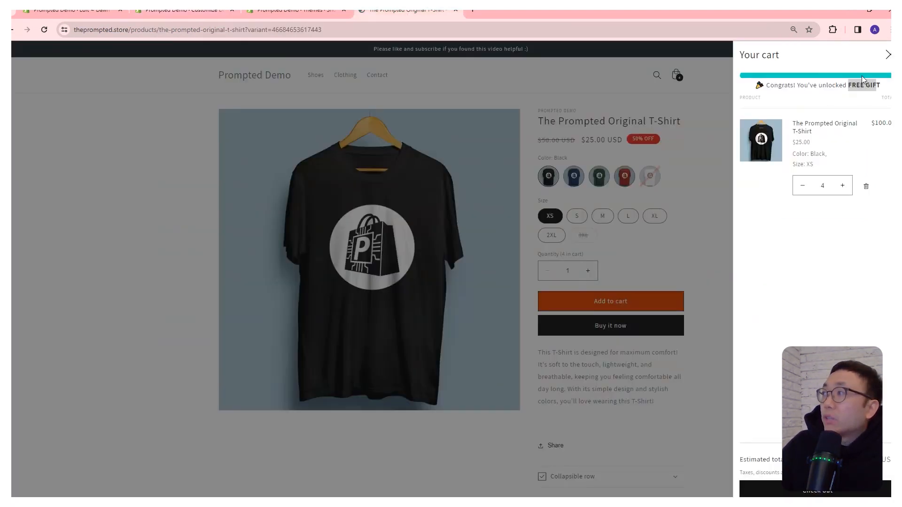